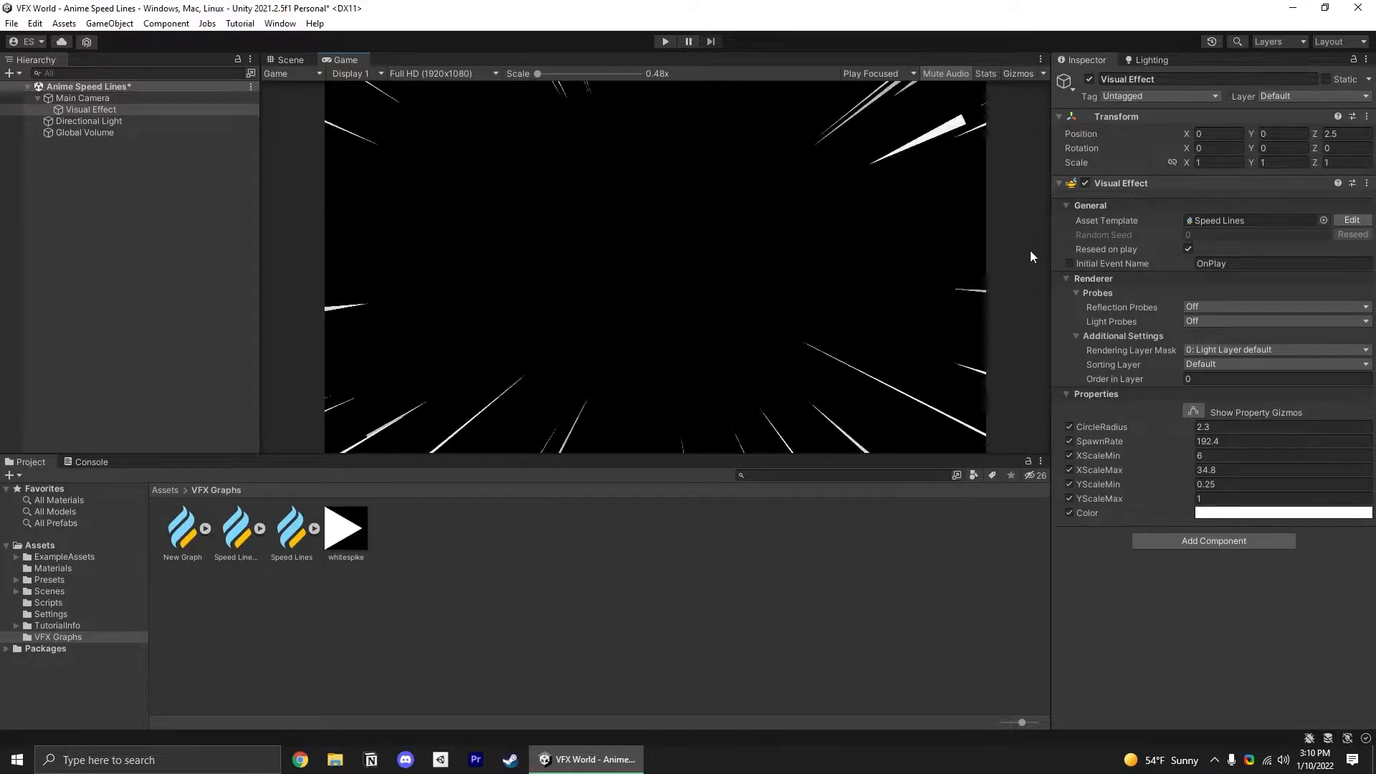
Create a Visual Effect child object under Main Camera from the Scene view
left_click(290, 60)
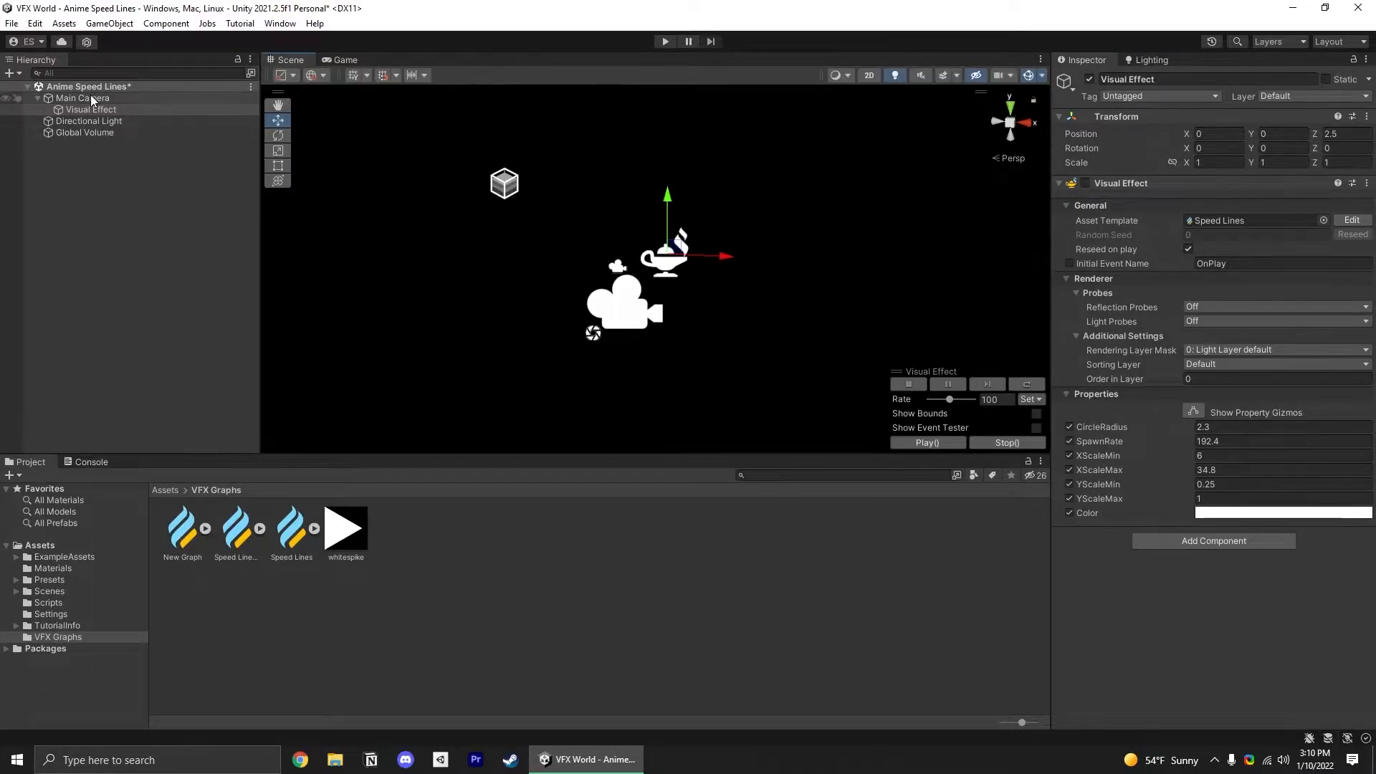
right_click(83, 98)
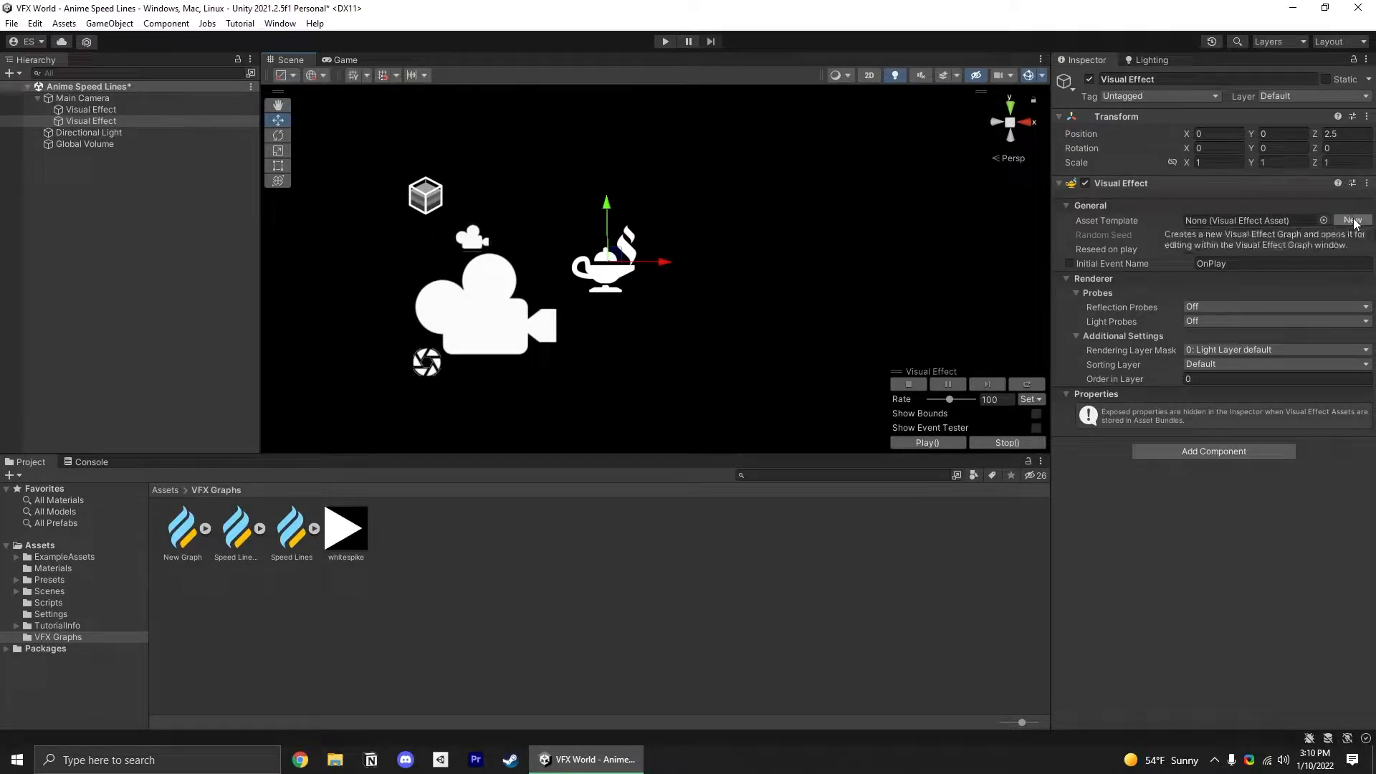
Create a new effect graph asset saved as Speed Lines Tutorial 2 in the VFX Graphs folder
left_click(1352, 220)
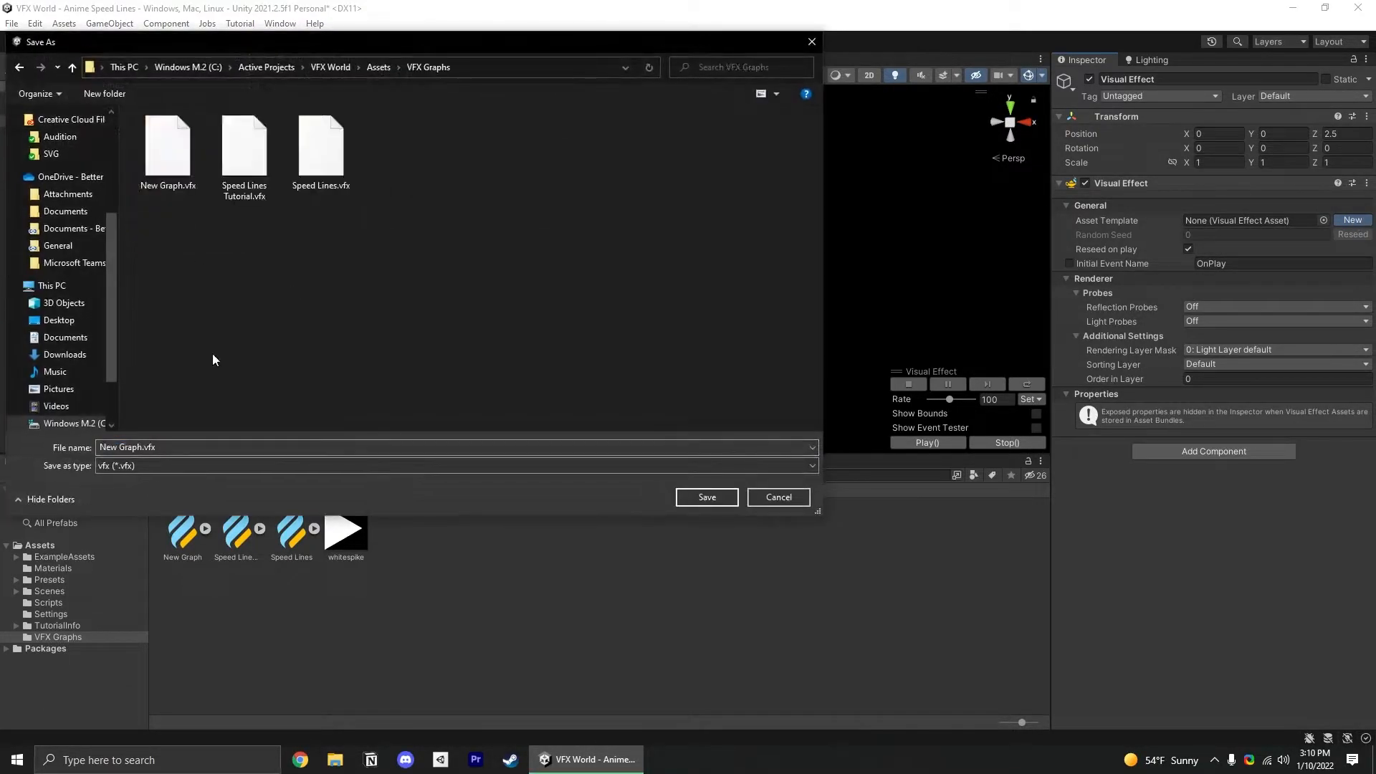
left_click(705, 498)
type("set position circle")
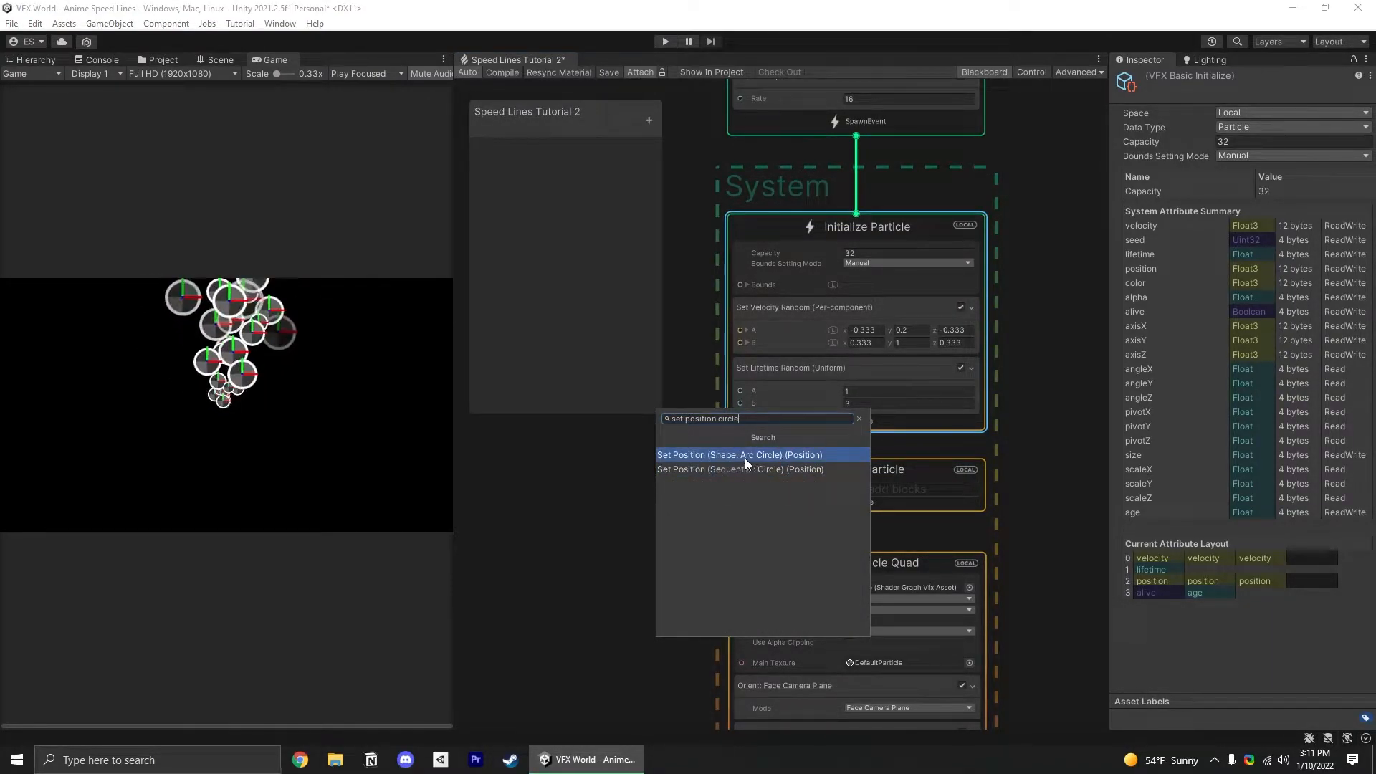
Spawn particles on an arc circle and add an exposed float Radius set to 1
left_click(740, 455)
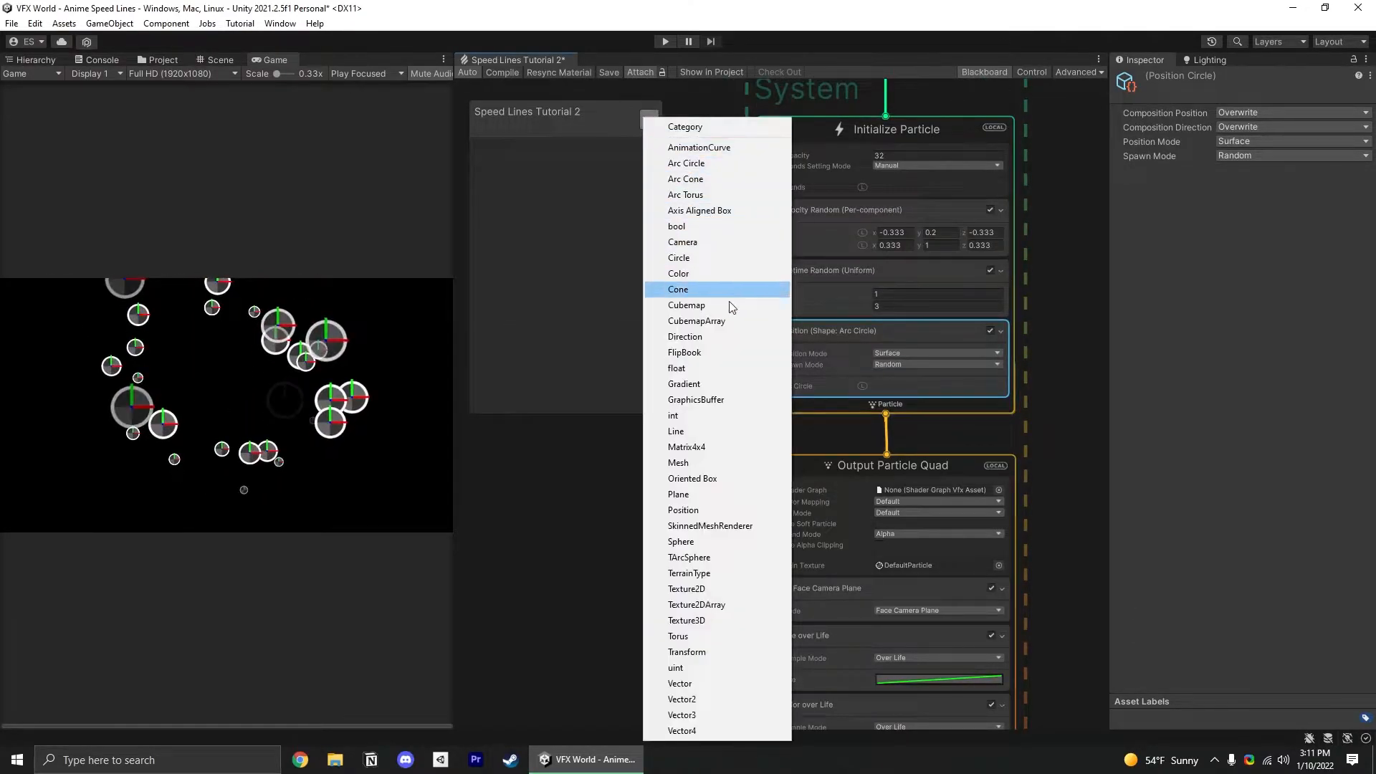
left_click(677, 369)
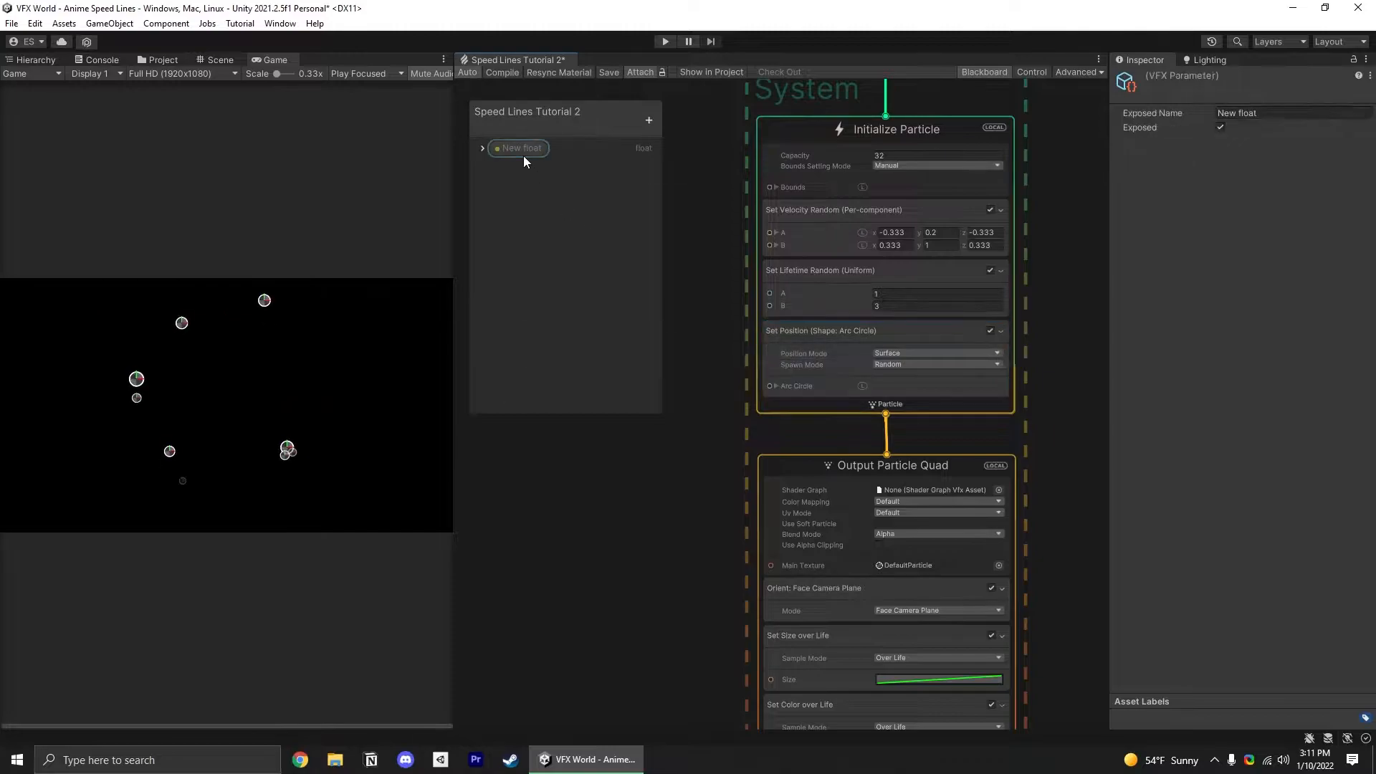
type("Radius")
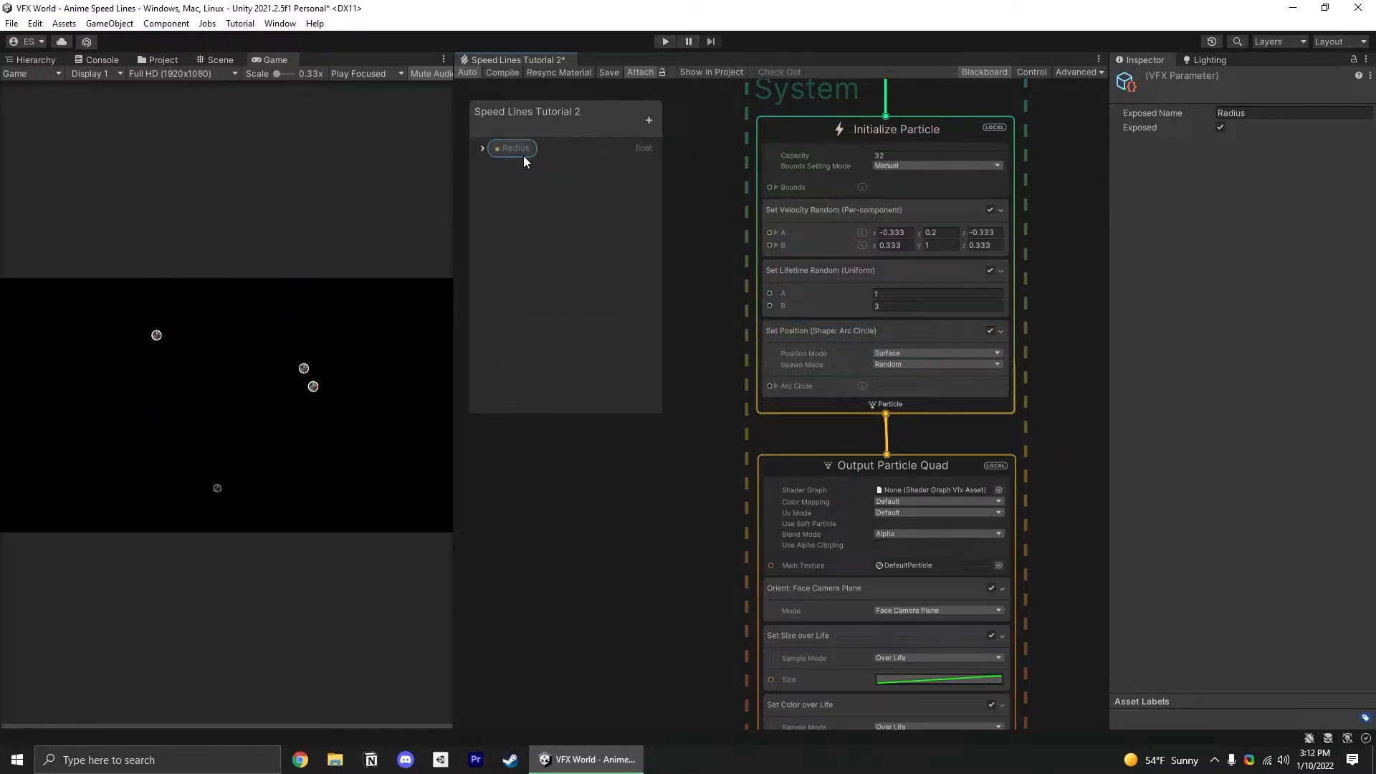
left_click(482, 147)
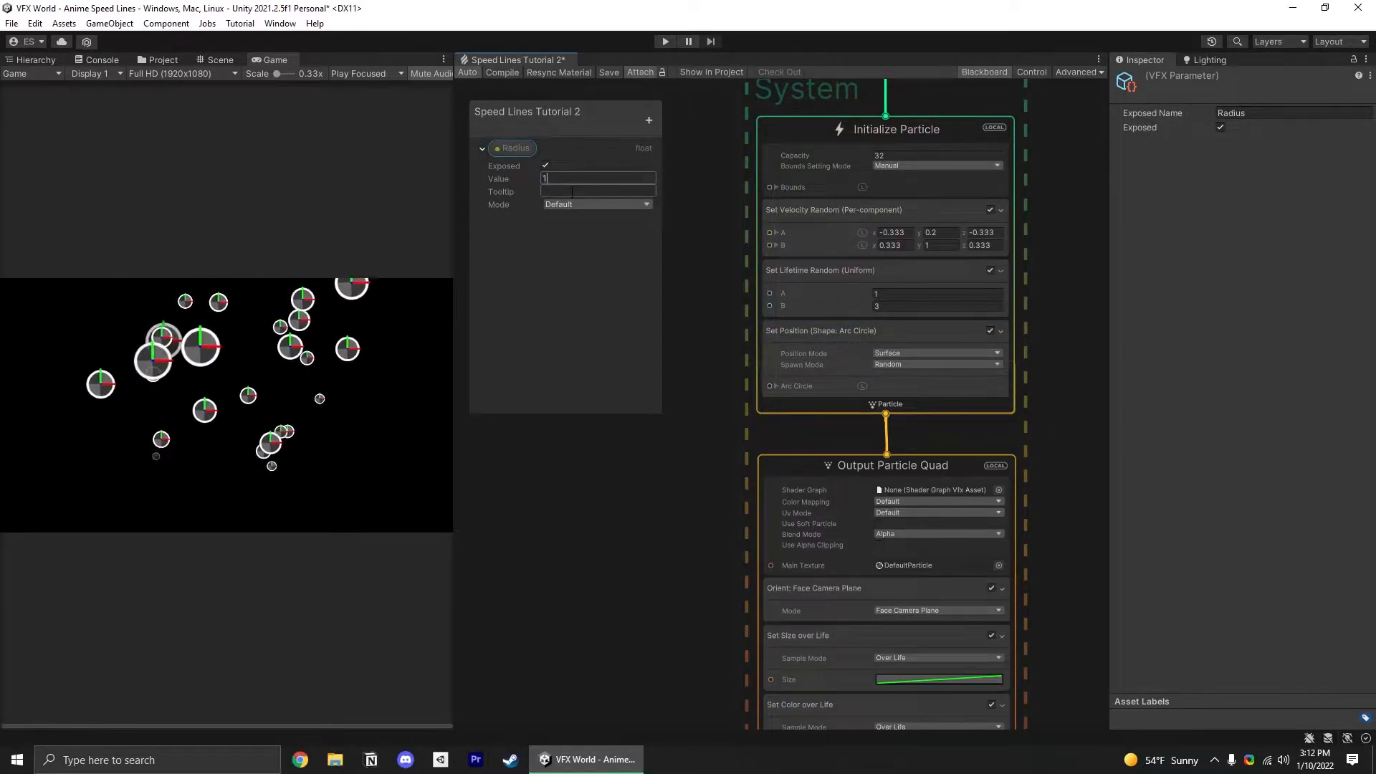
scroll("down", 3)
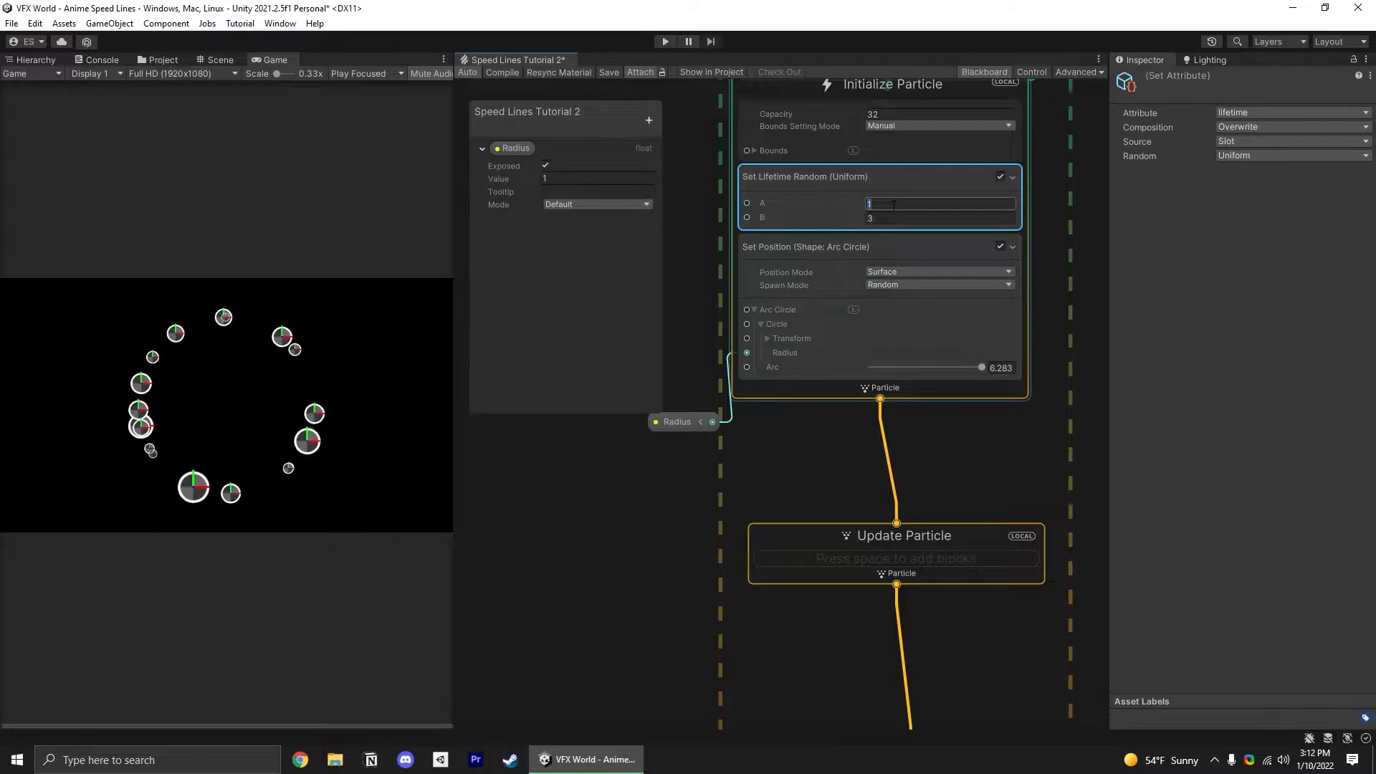
Set the random lifetime range to 0.4–0.9 in Set Lifetime Random
type("0.4")
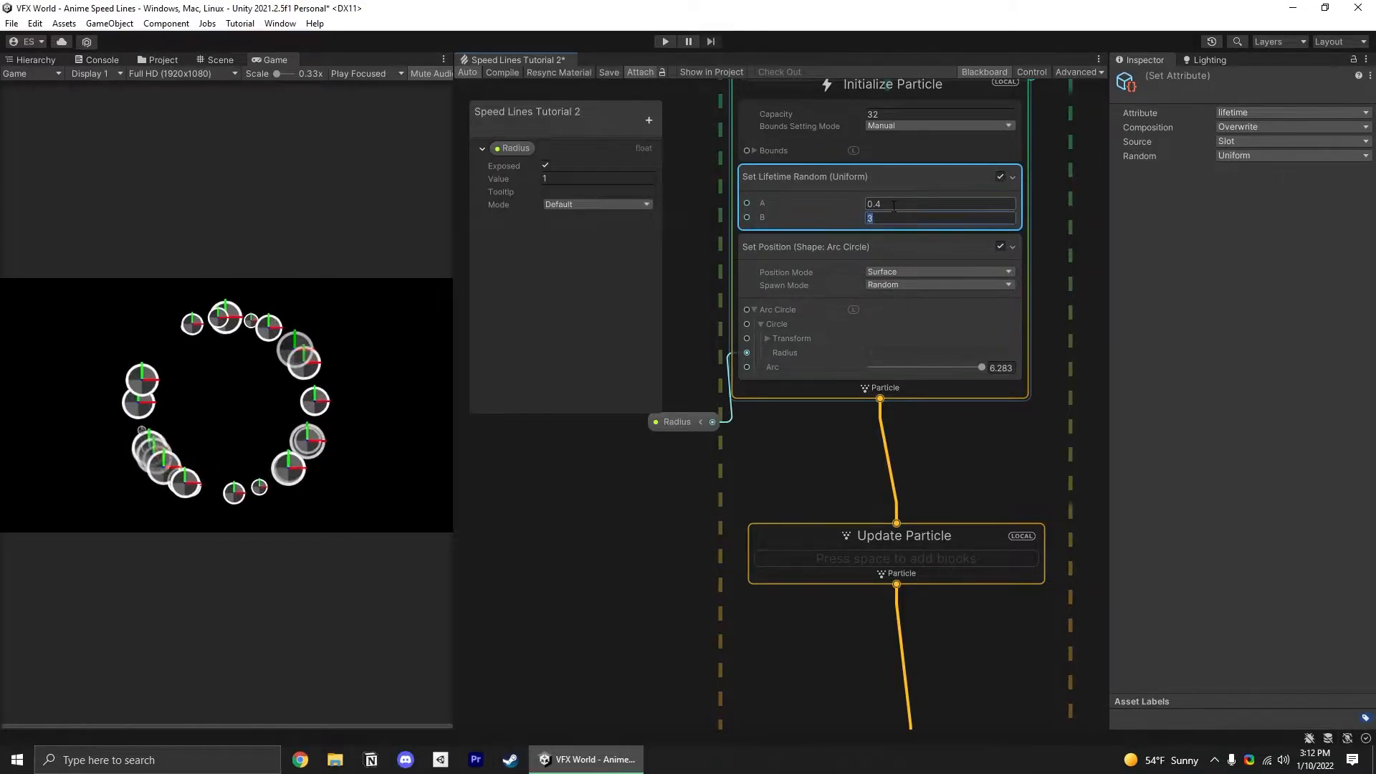
type("0.9")
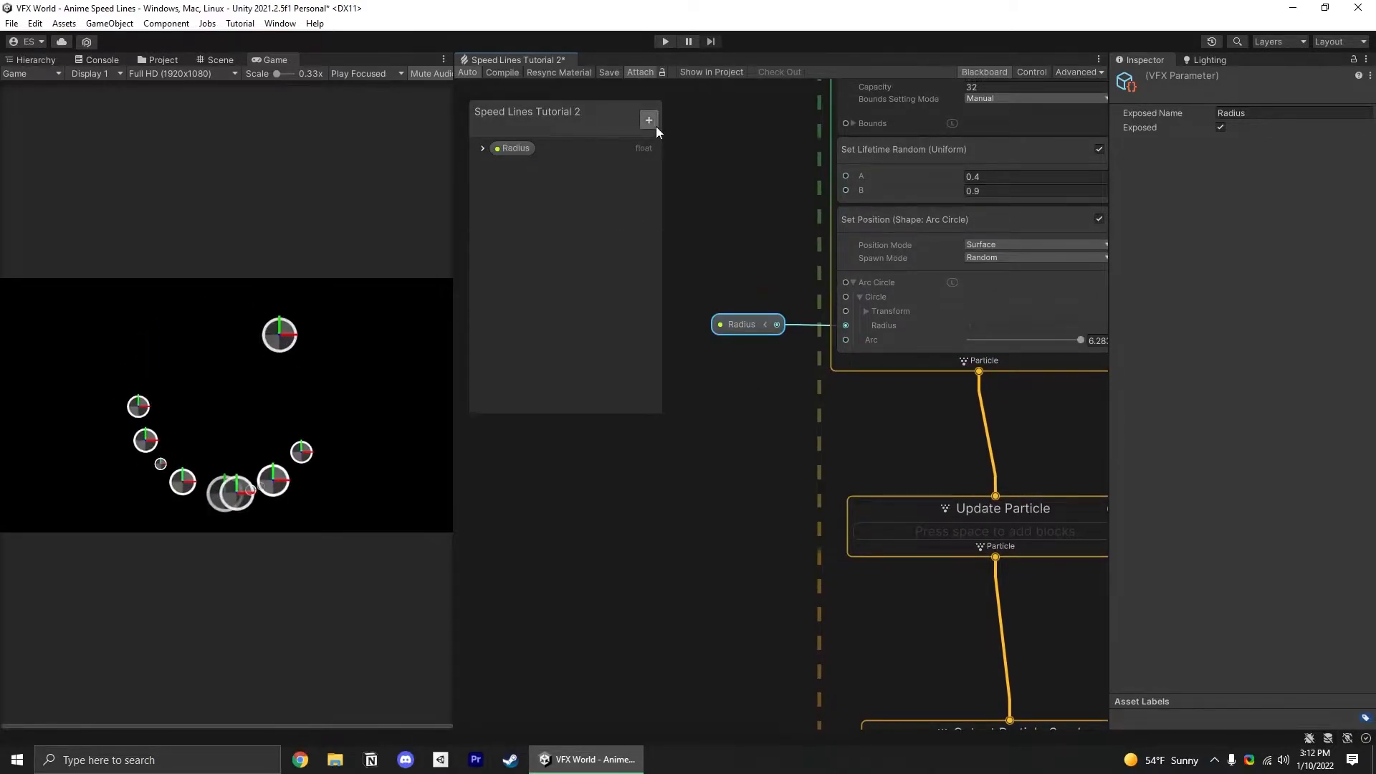
Add Vector2 properties XScaleRange and YScaleRange, with XScaleRange set to 6 and 10
left_click(648, 119)
type("YScaleRange")
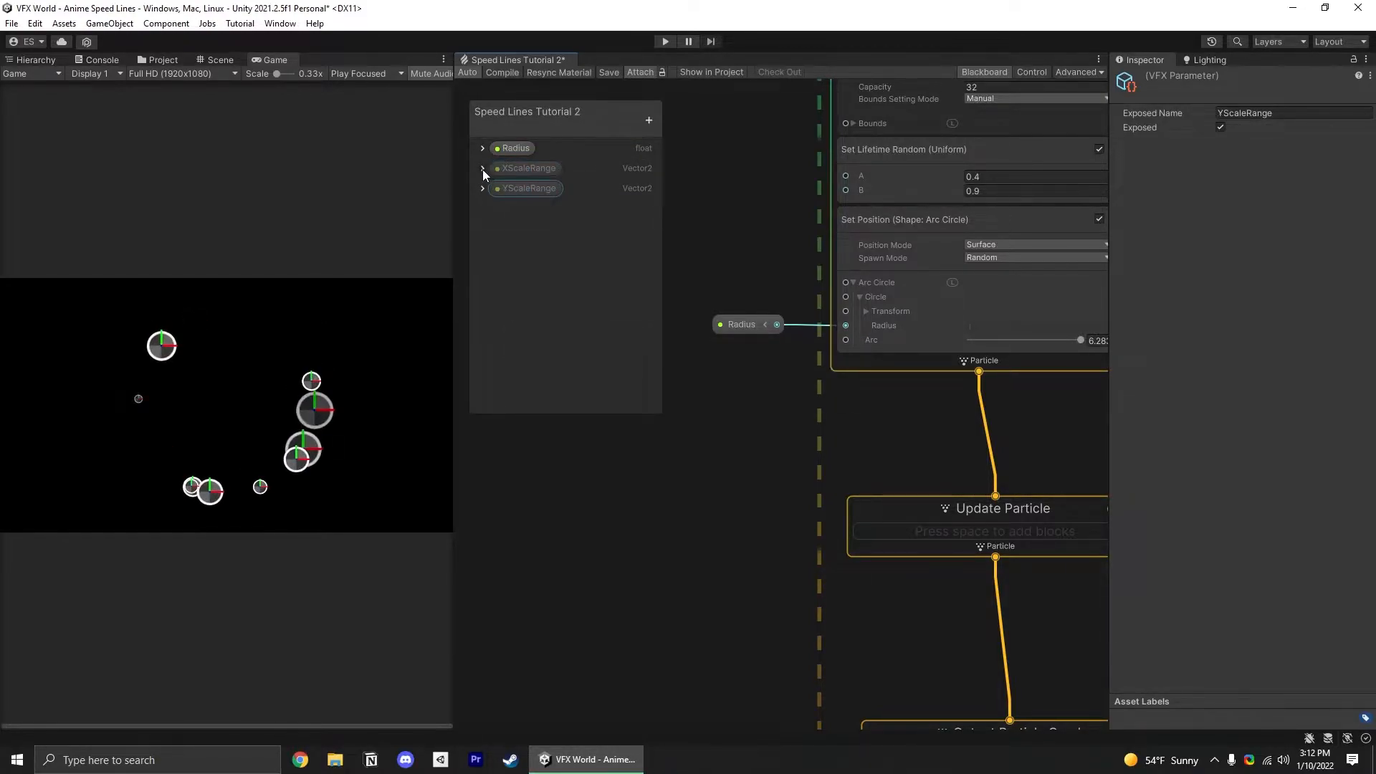
left_click(482, 167)
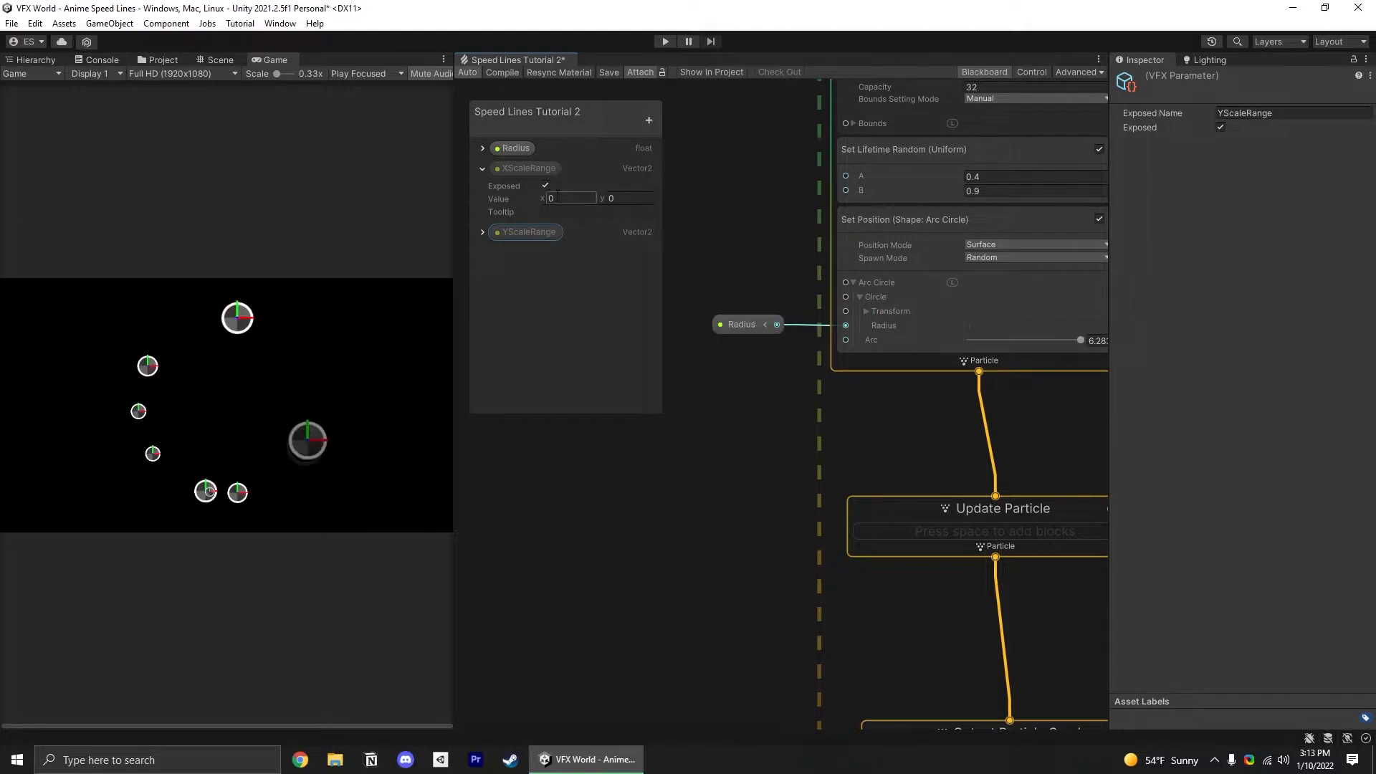
type("6")
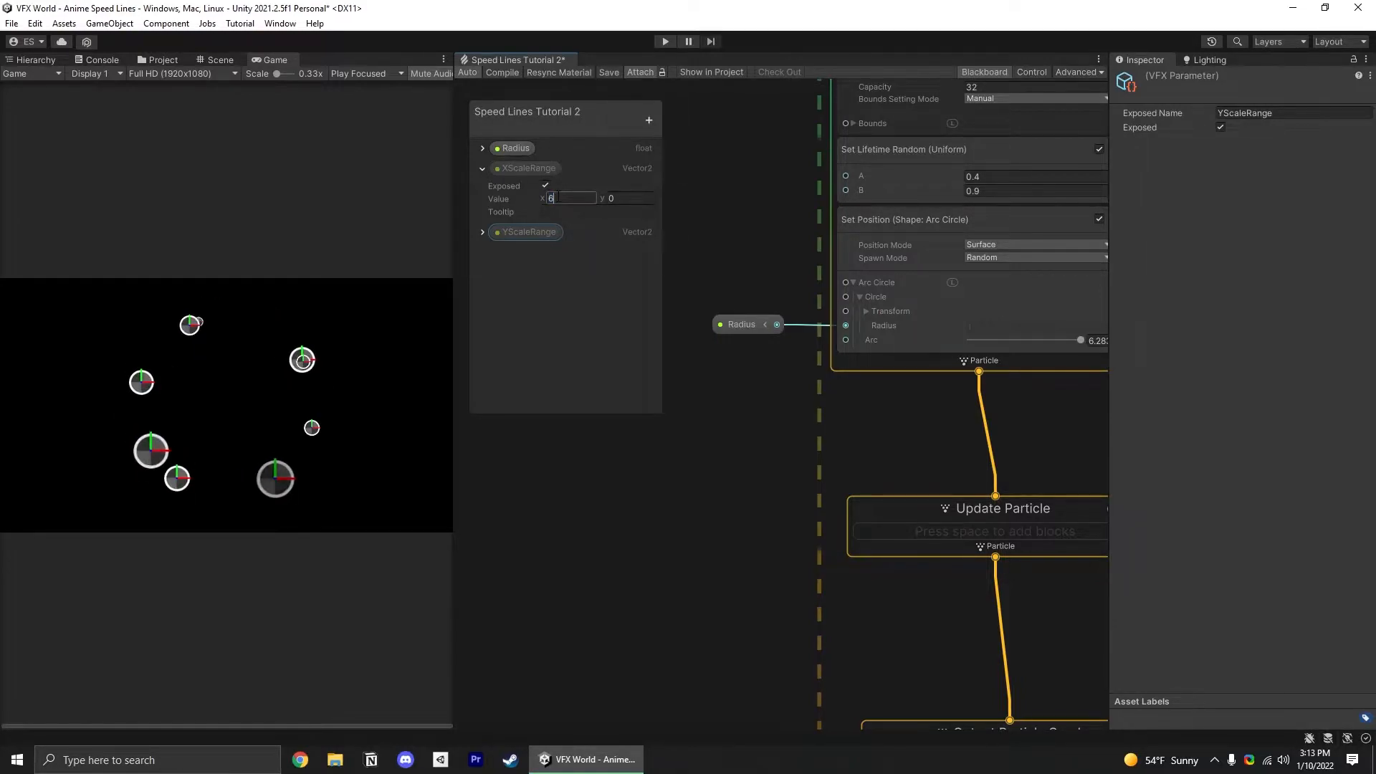
type("10")
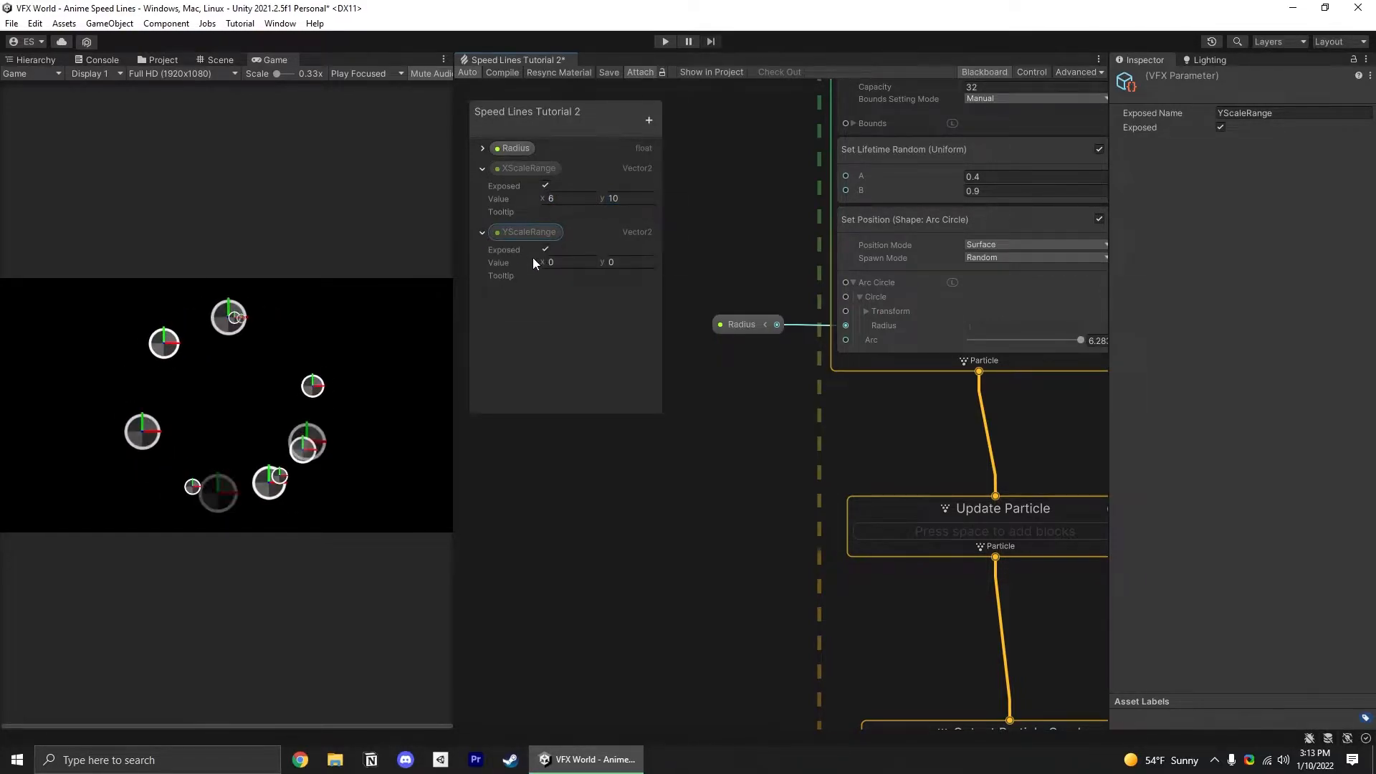
left_click(571, 260)
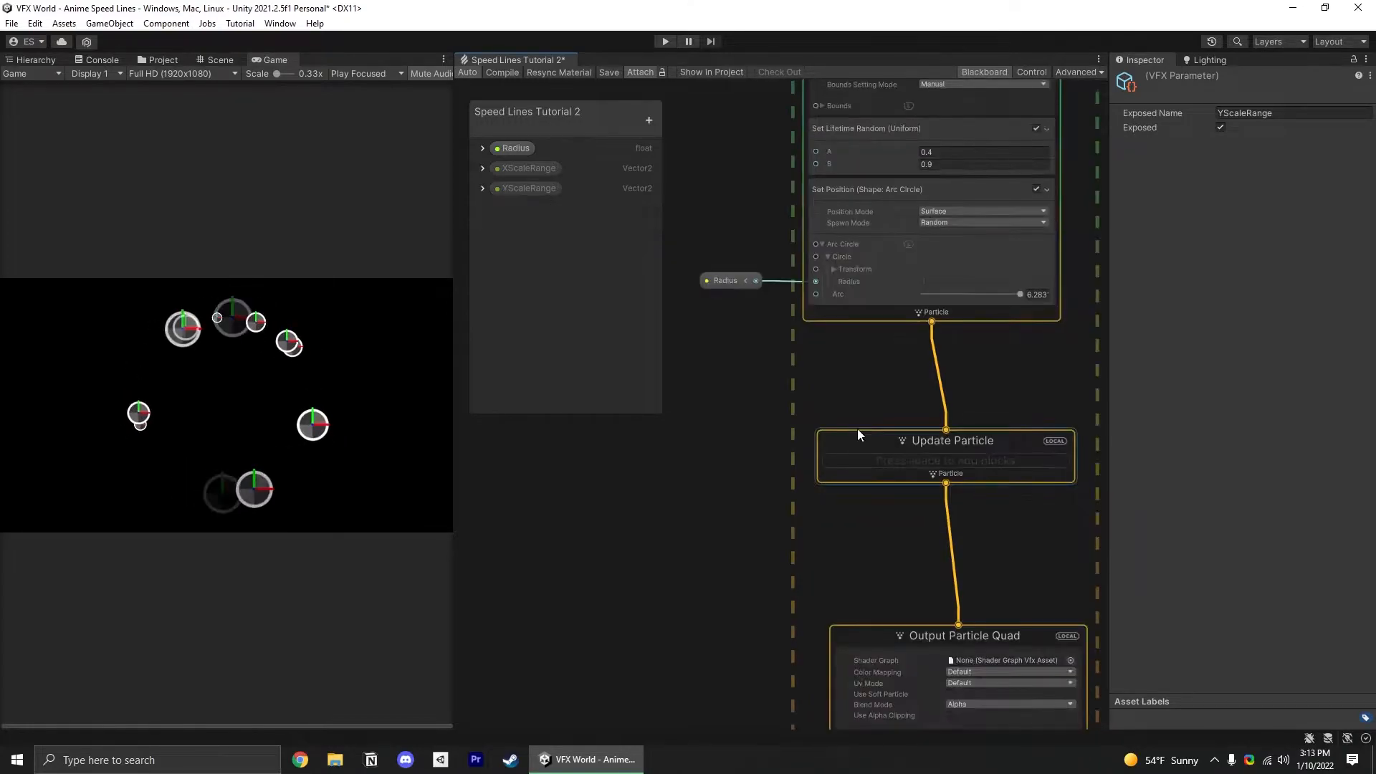
Drive Scale X with a Random Number between XScaleRange x/y via a Set Scale block, placing YScaleRange too
type("set scale")
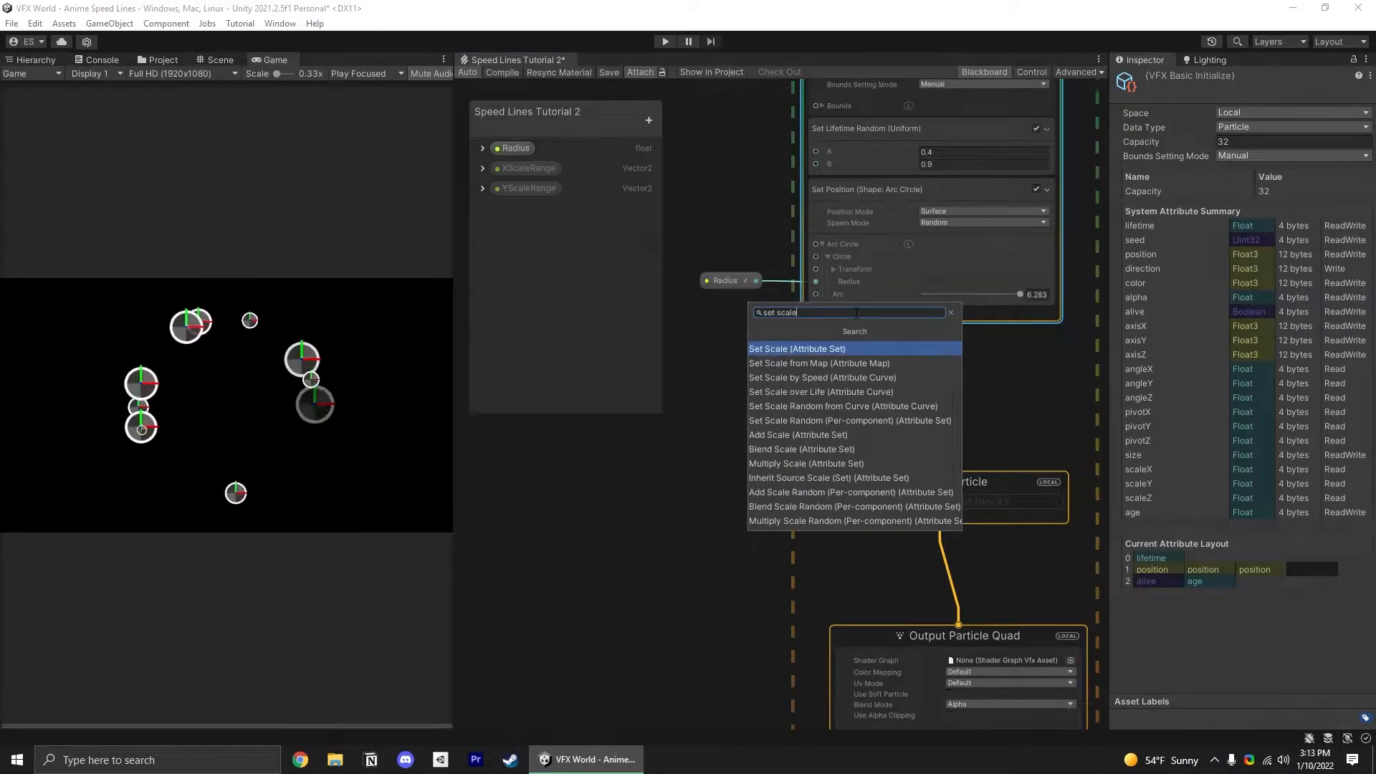
left_click(796, 348)
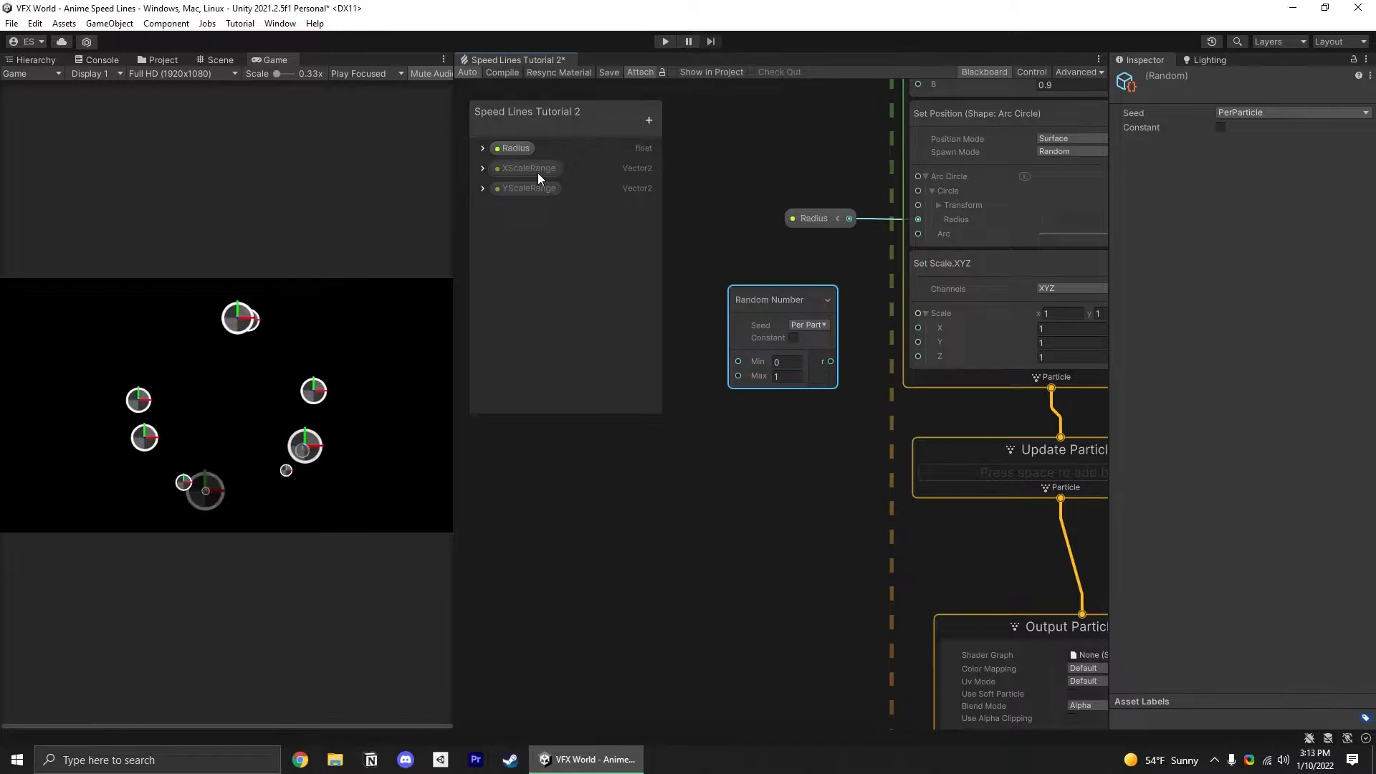
left_click(529, 168)
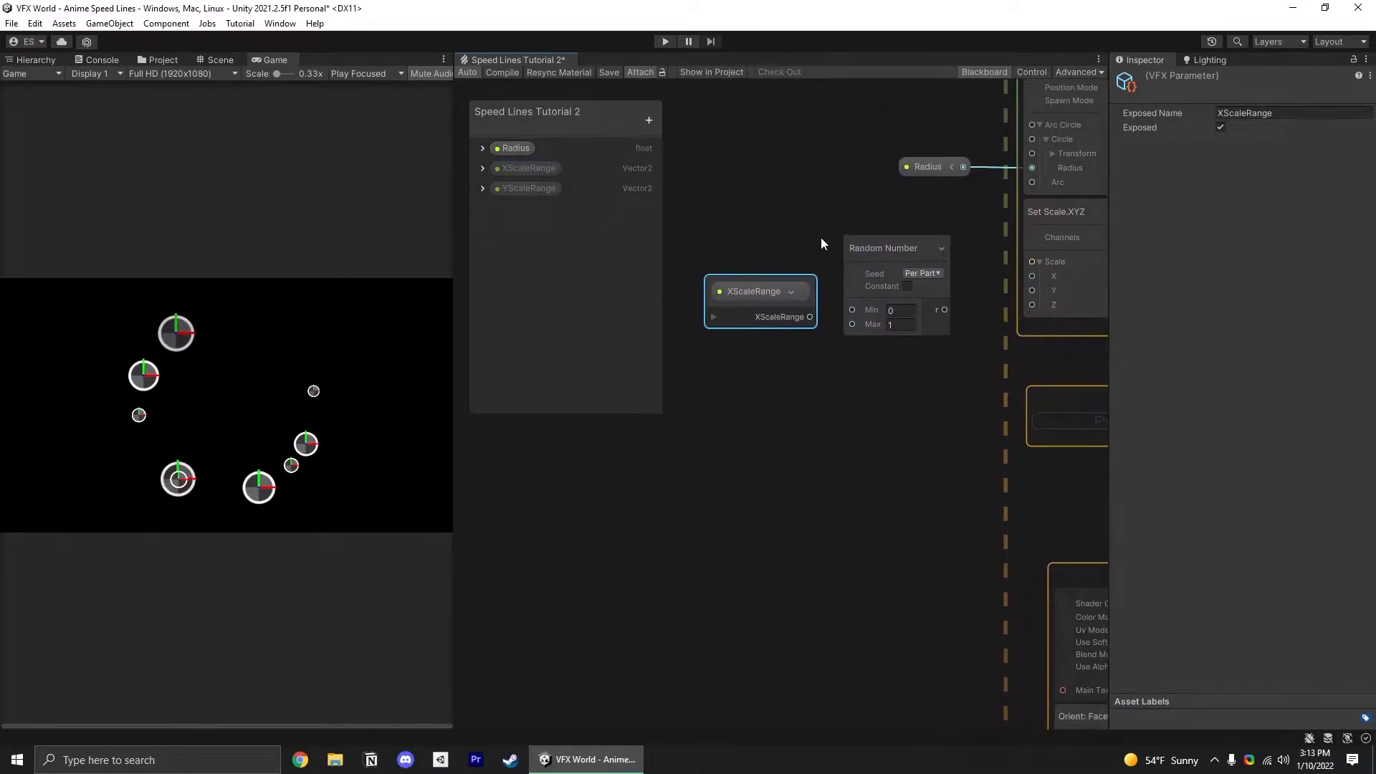
left_click(712, 308)
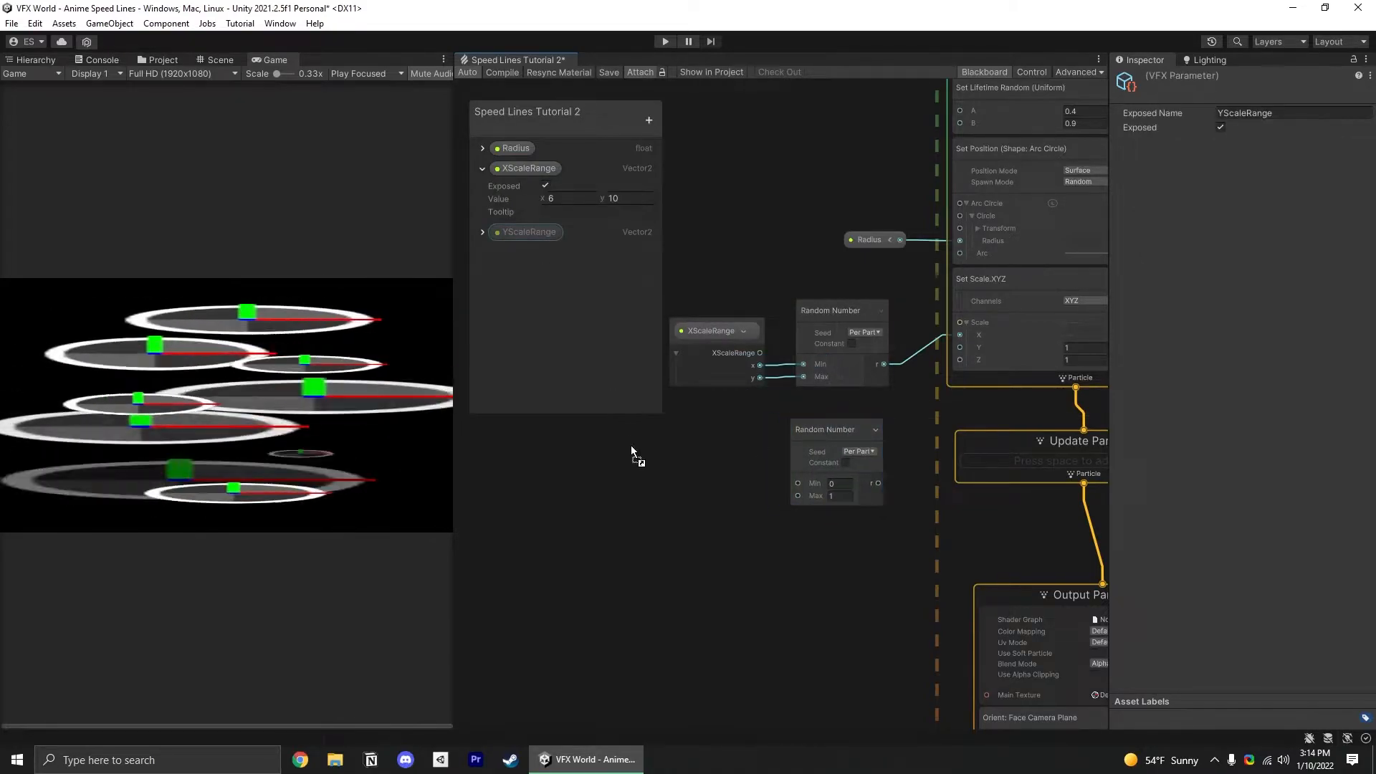
left_click_drag(525, 232, 712, 456)
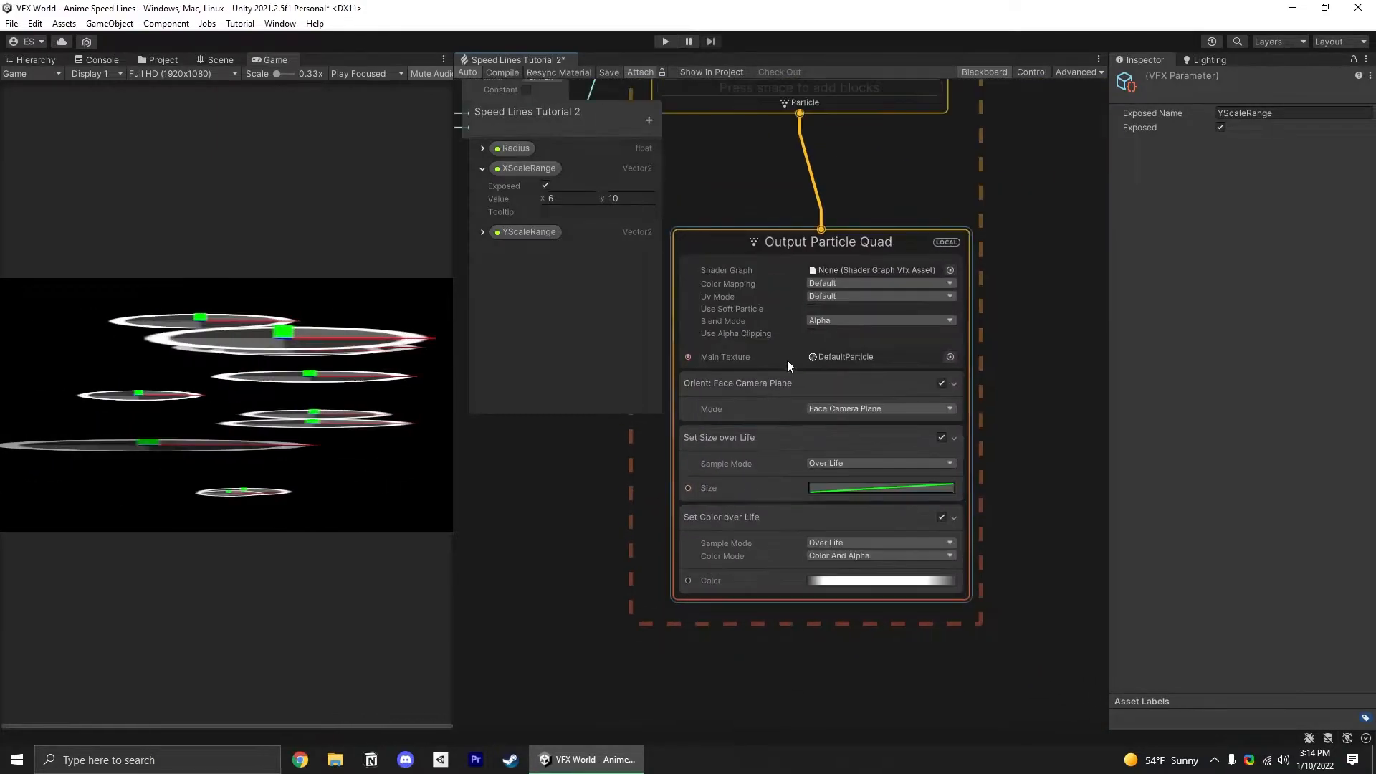
Set Orient Mode to Look At Position and use the whitespike texture as Main Texture
left_click(878, 409)
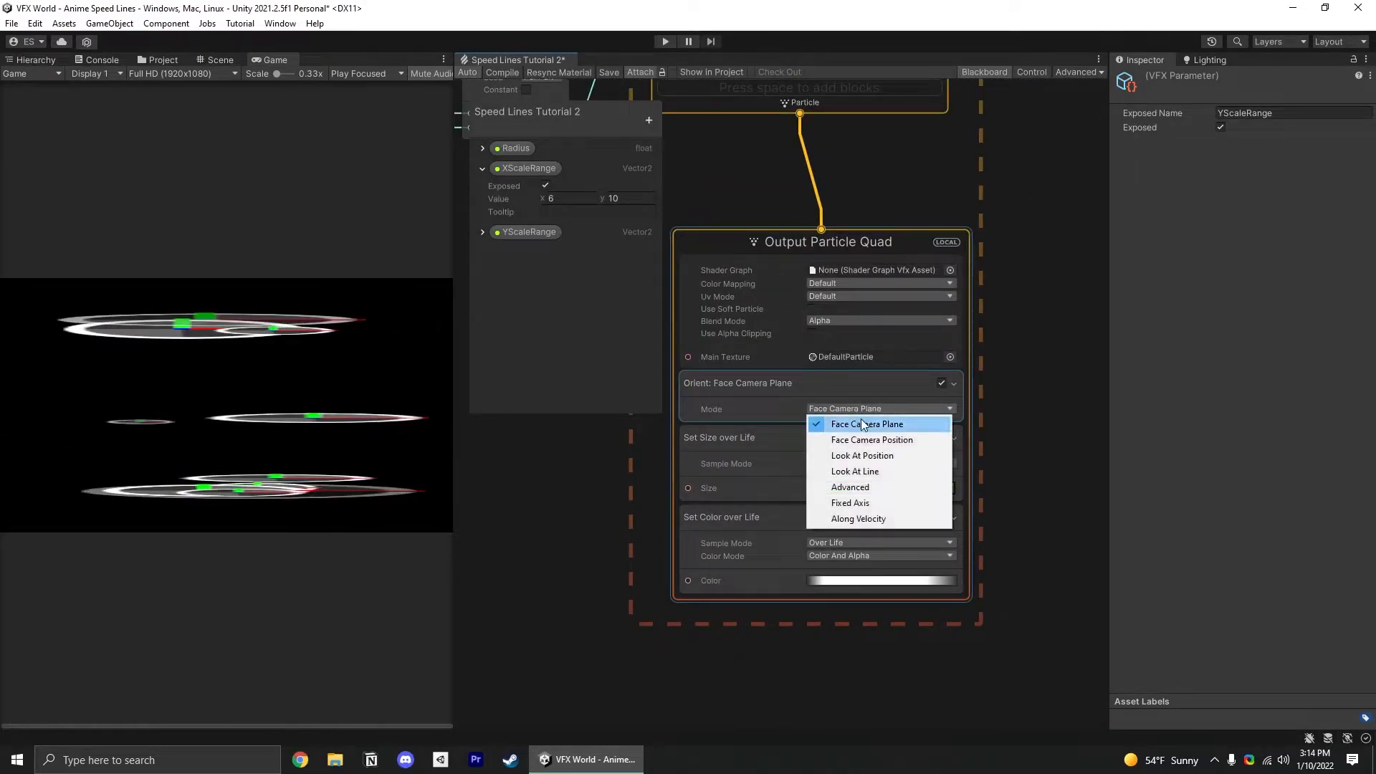
left_click(862, 456)
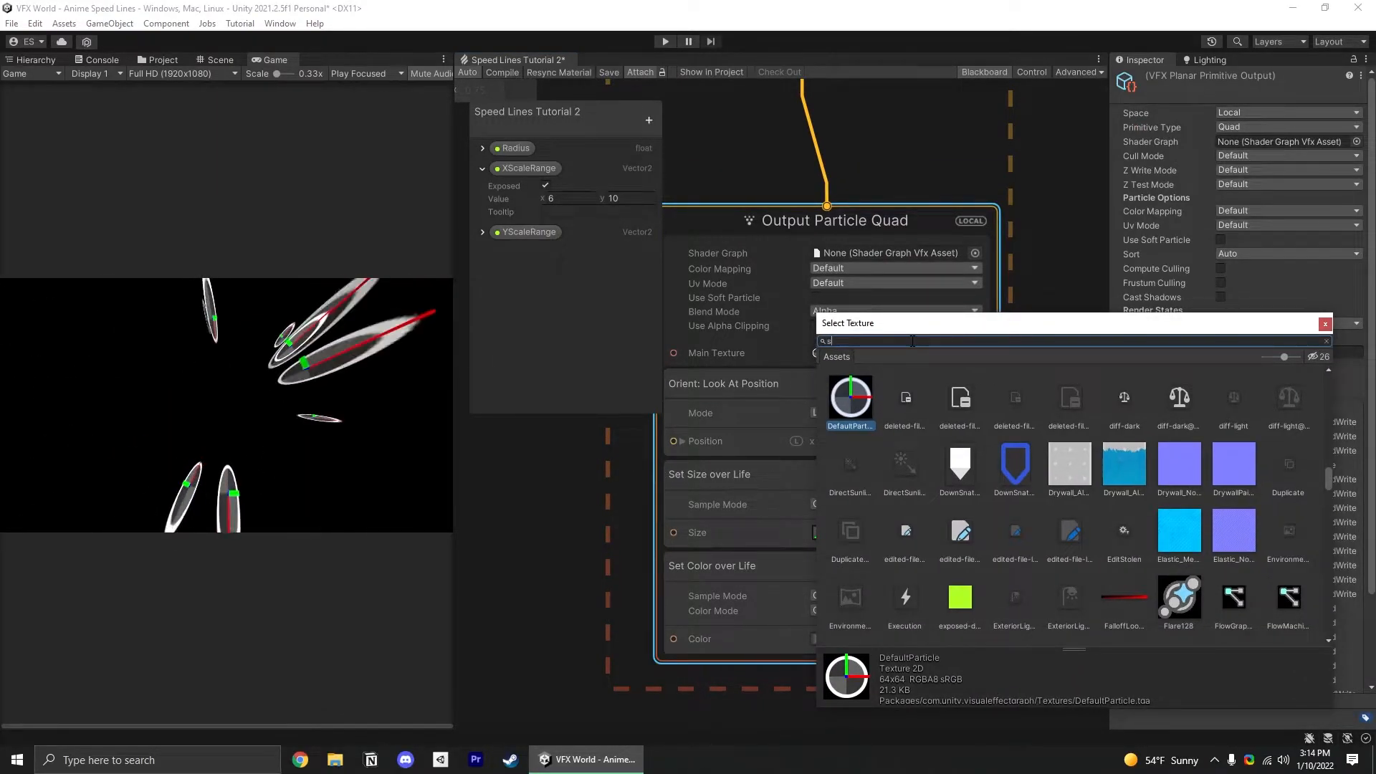
type("pike")
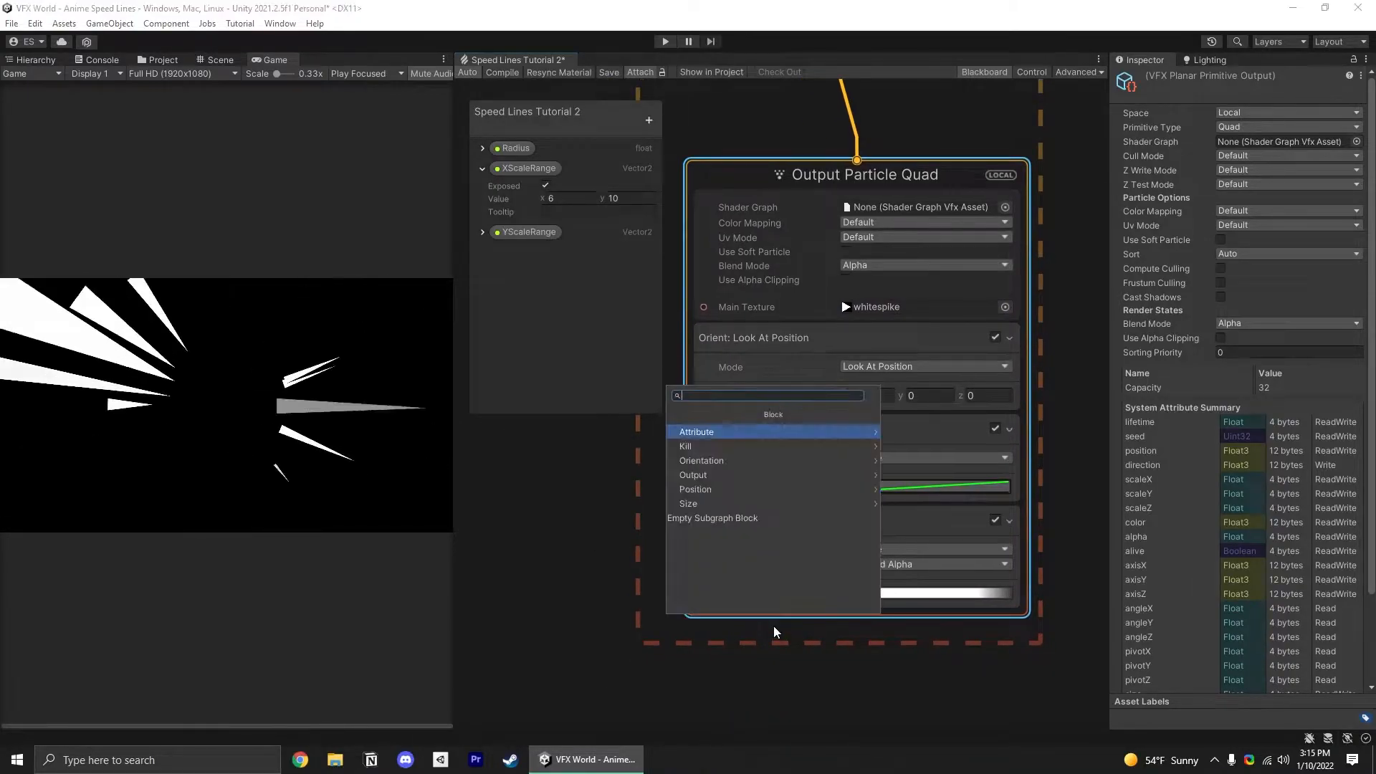
Add a Set Angle block, switch to Additive blending and wire YScaleRange randomly into Scale Y
type("set angle")
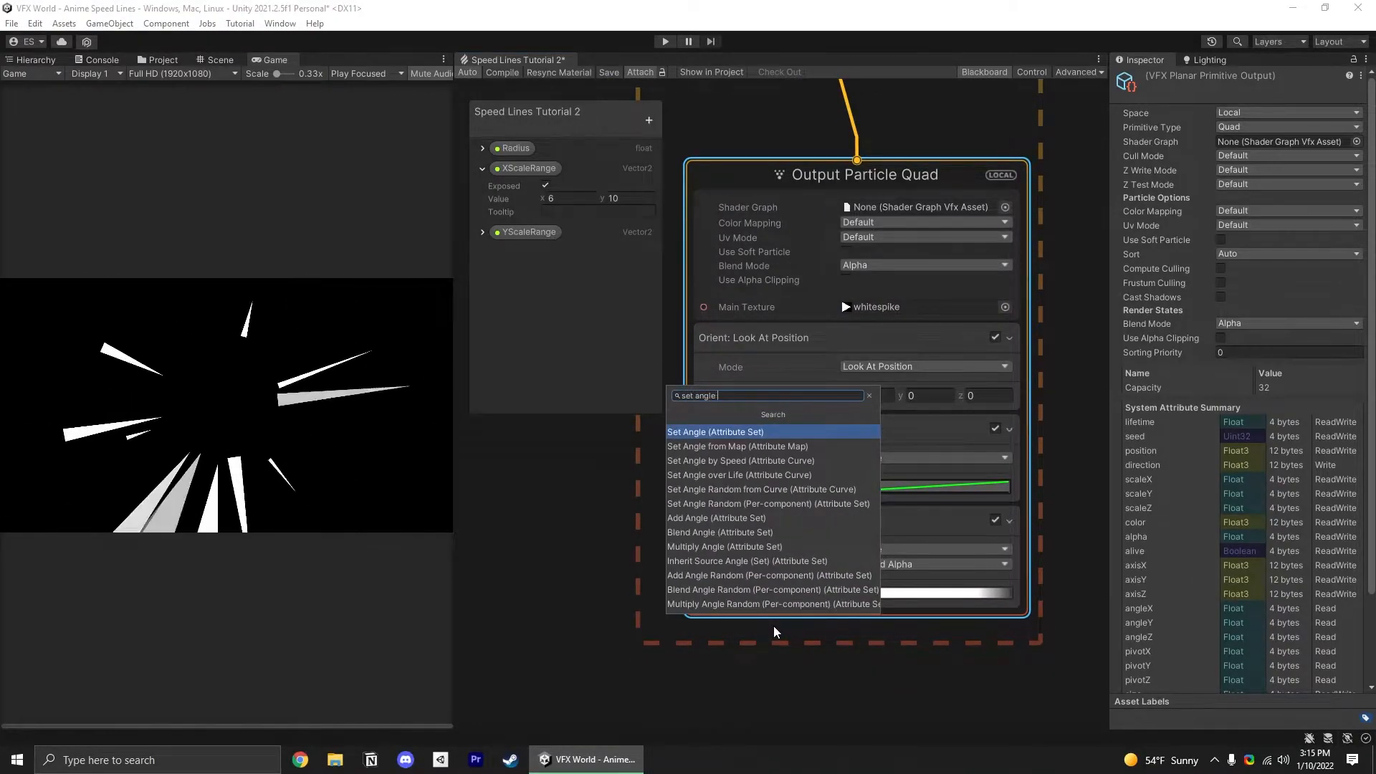
left_click(714, 432)
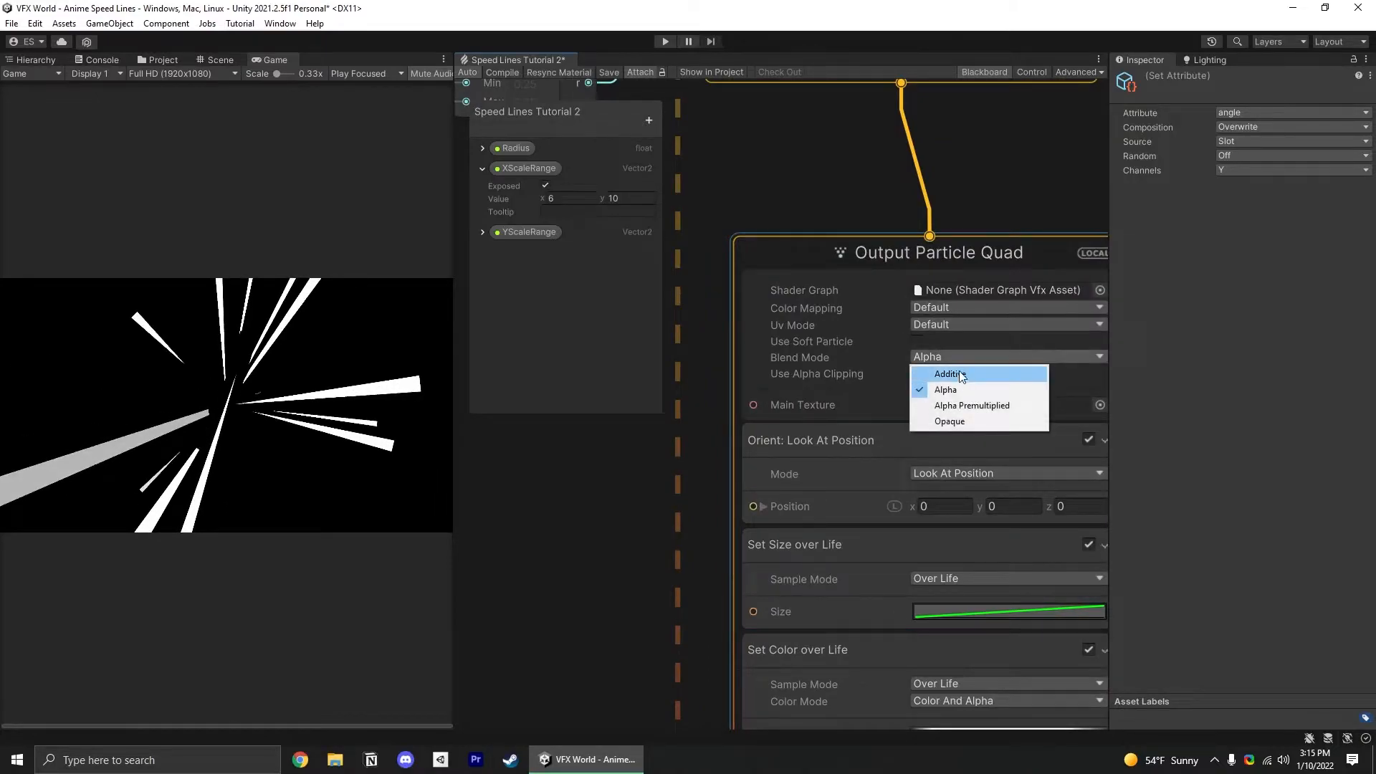
left_click(949, 374)
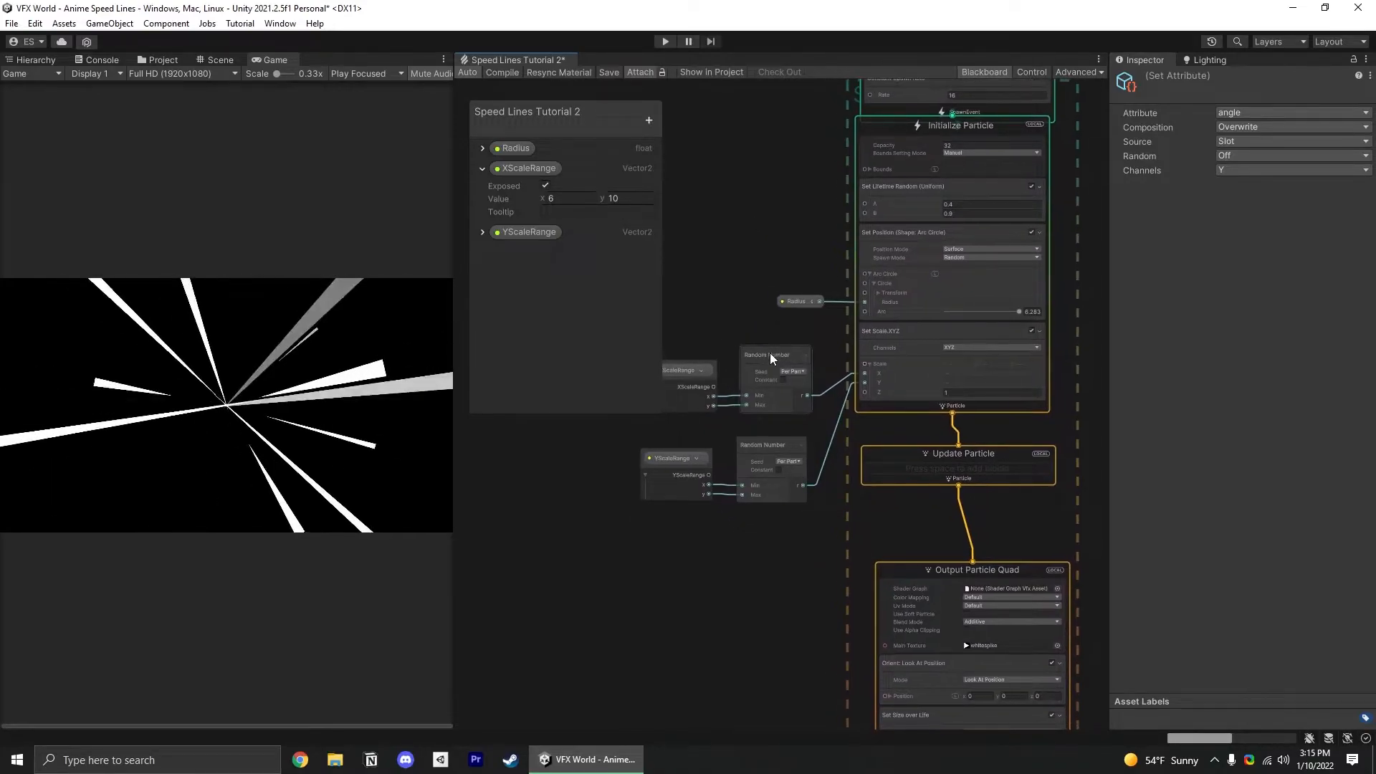
left_click(770, 334)
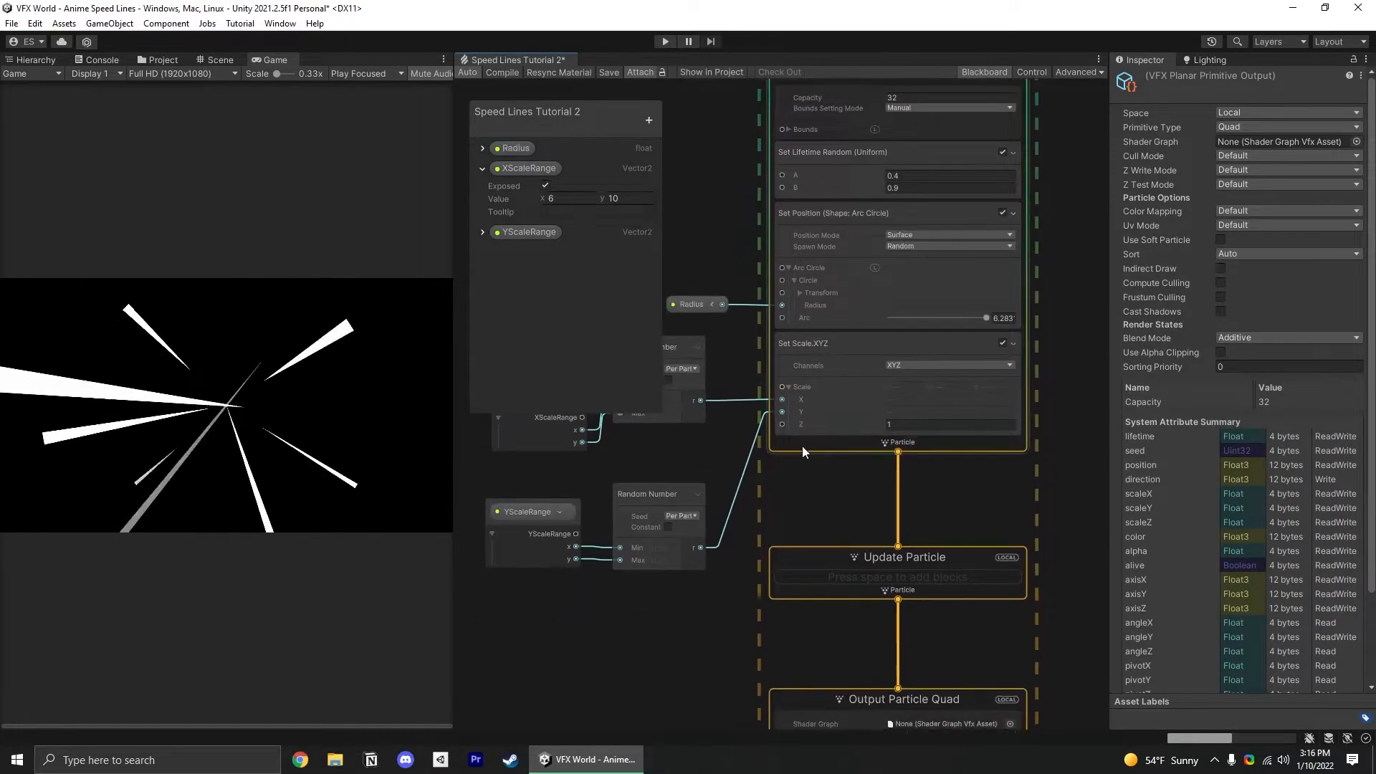
Add a spherical Set Velocity block with speed from a Random Number spanning 3 to 6
type("set velo")
type("random")
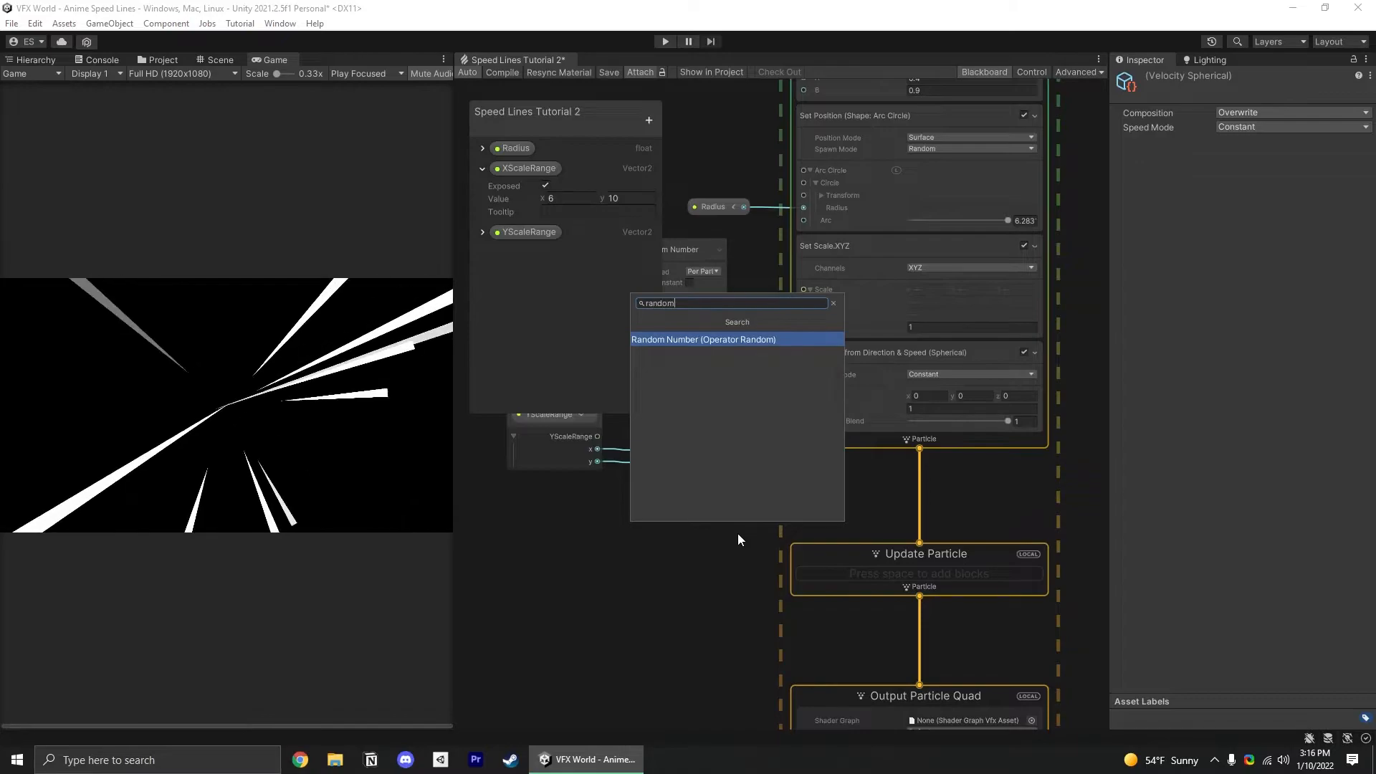
left_click(702, 340)
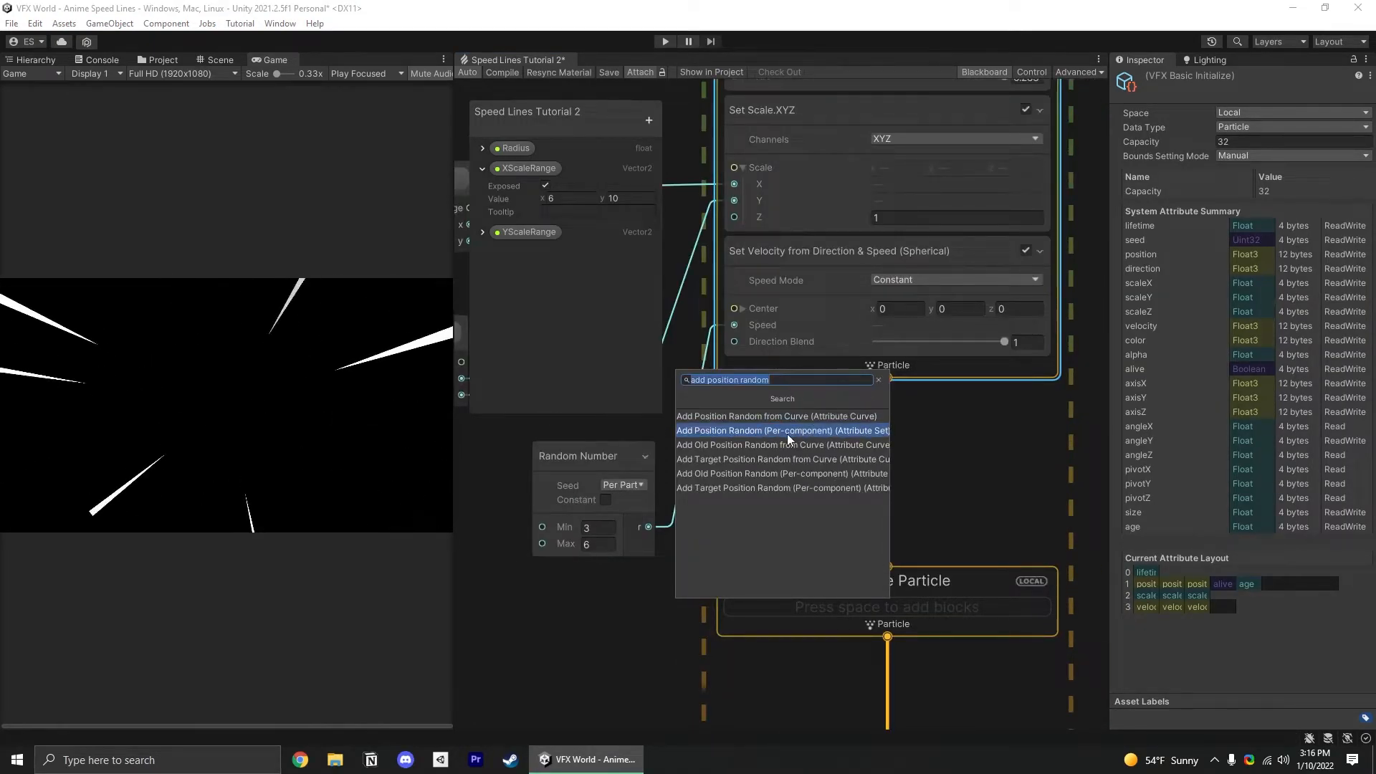
Add a per-component random position offset from -0.2,-0.2,0 to 0.2,0.2,0
left_click(782, 430)
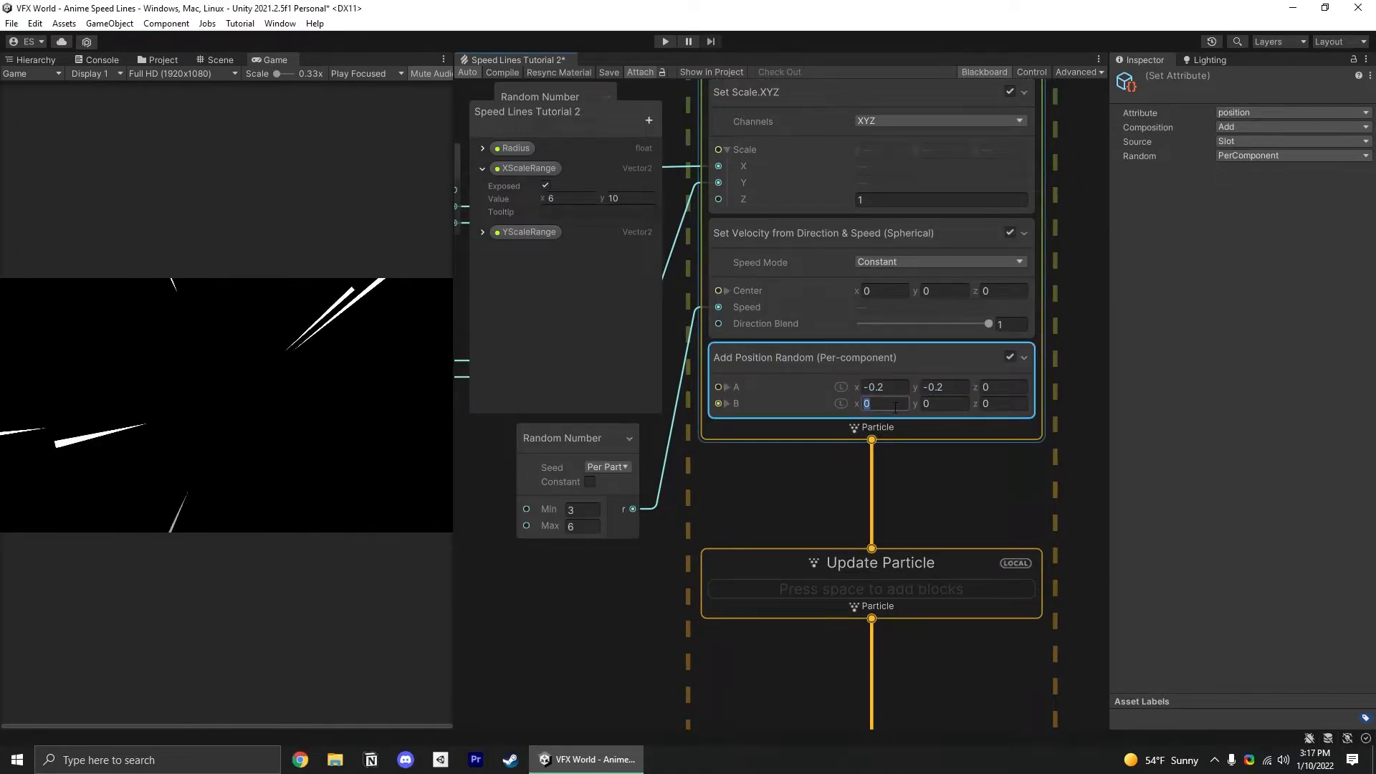
type("0.2")
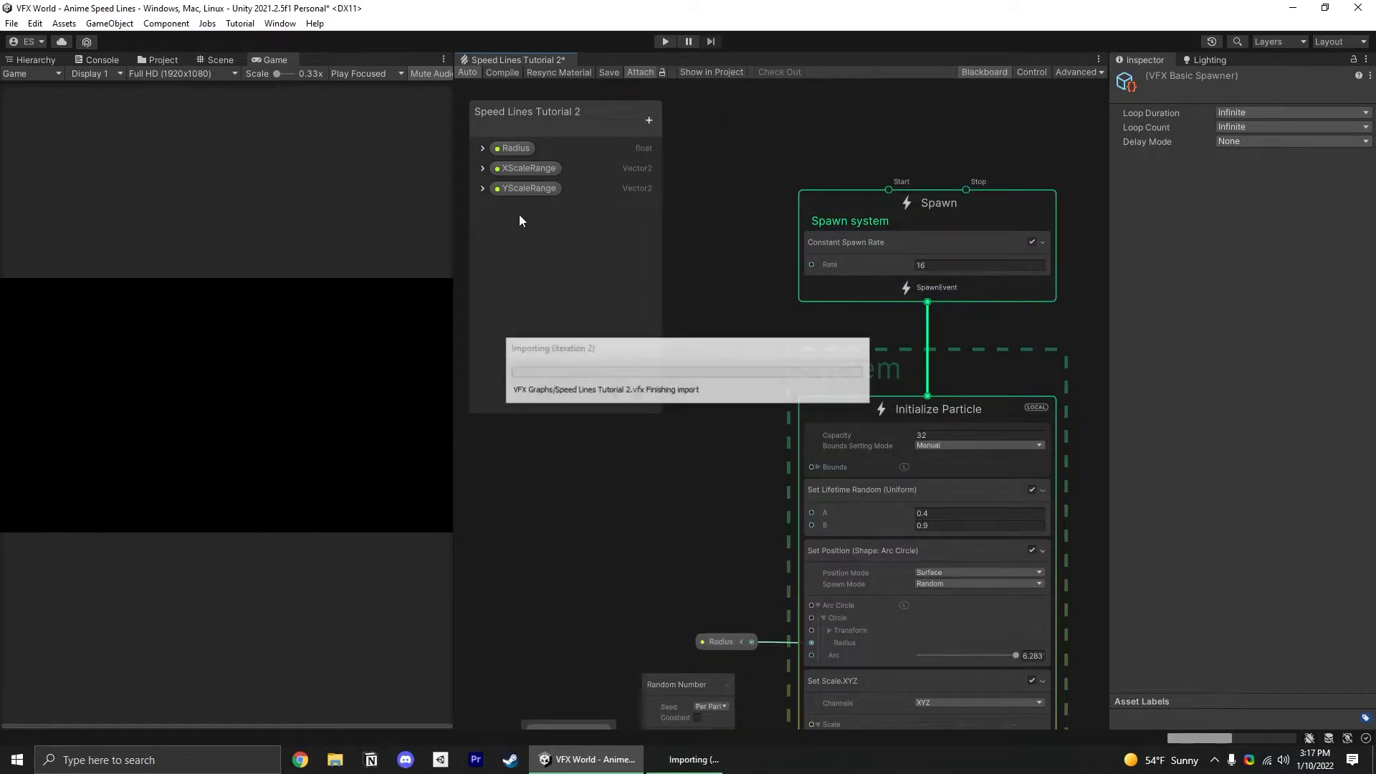
Add an exposed float property named SpawnRate with a value of 96
left_click(648, 119)
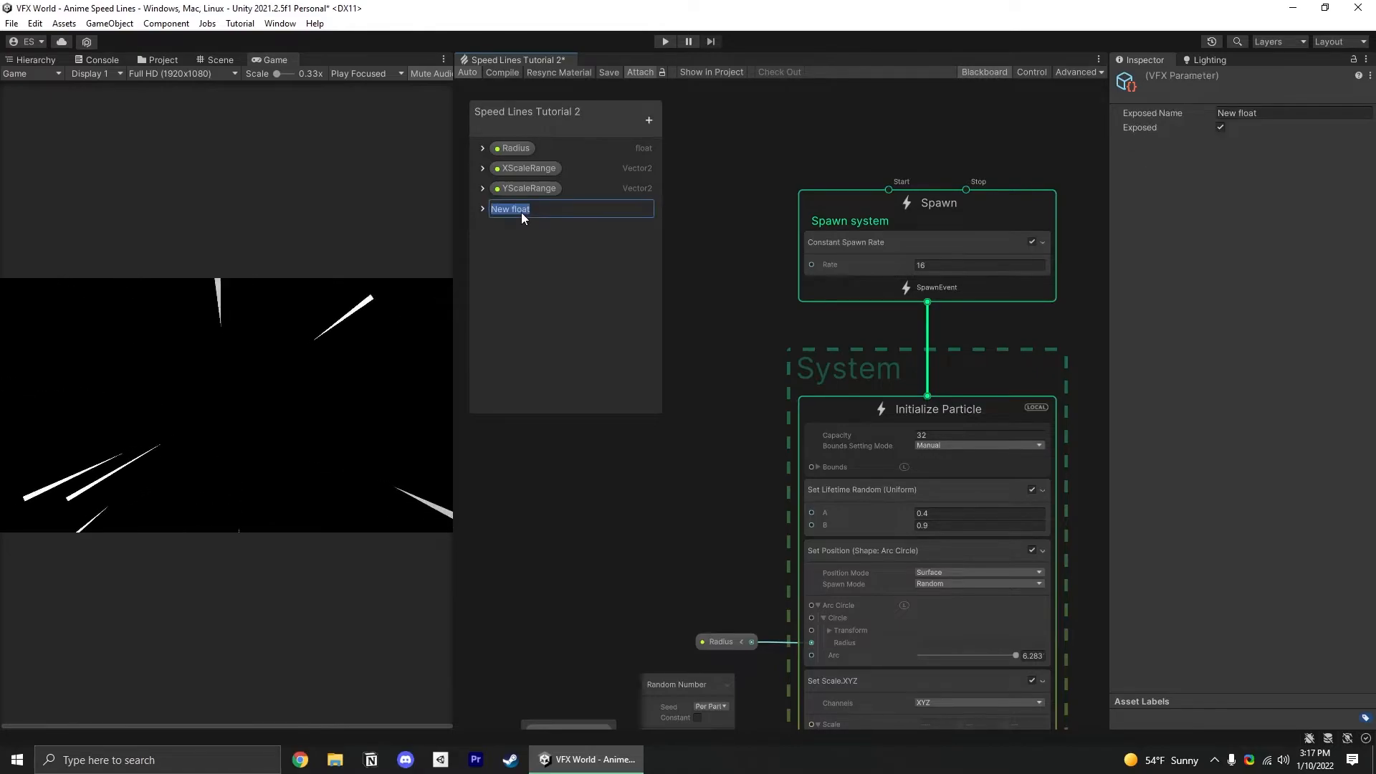
type("SpawnRa")
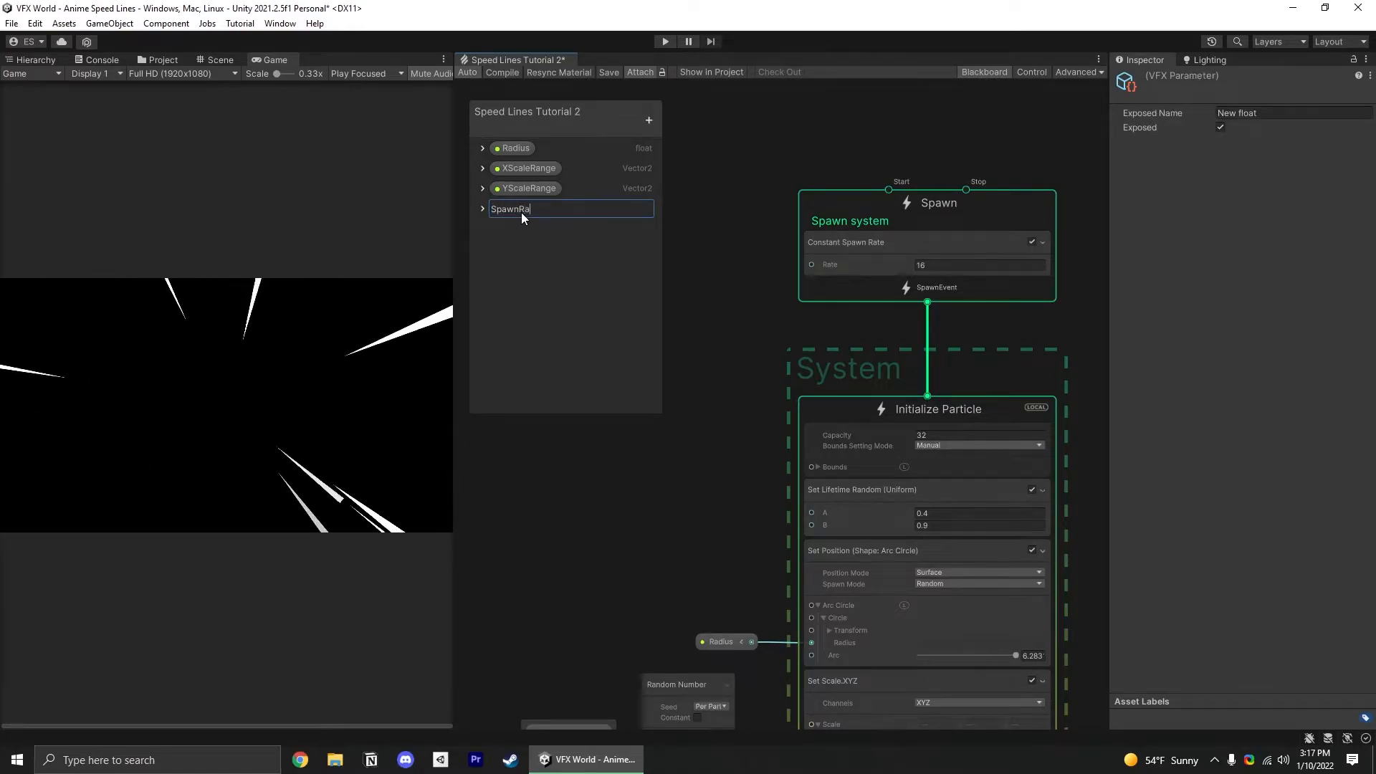
key("enter")
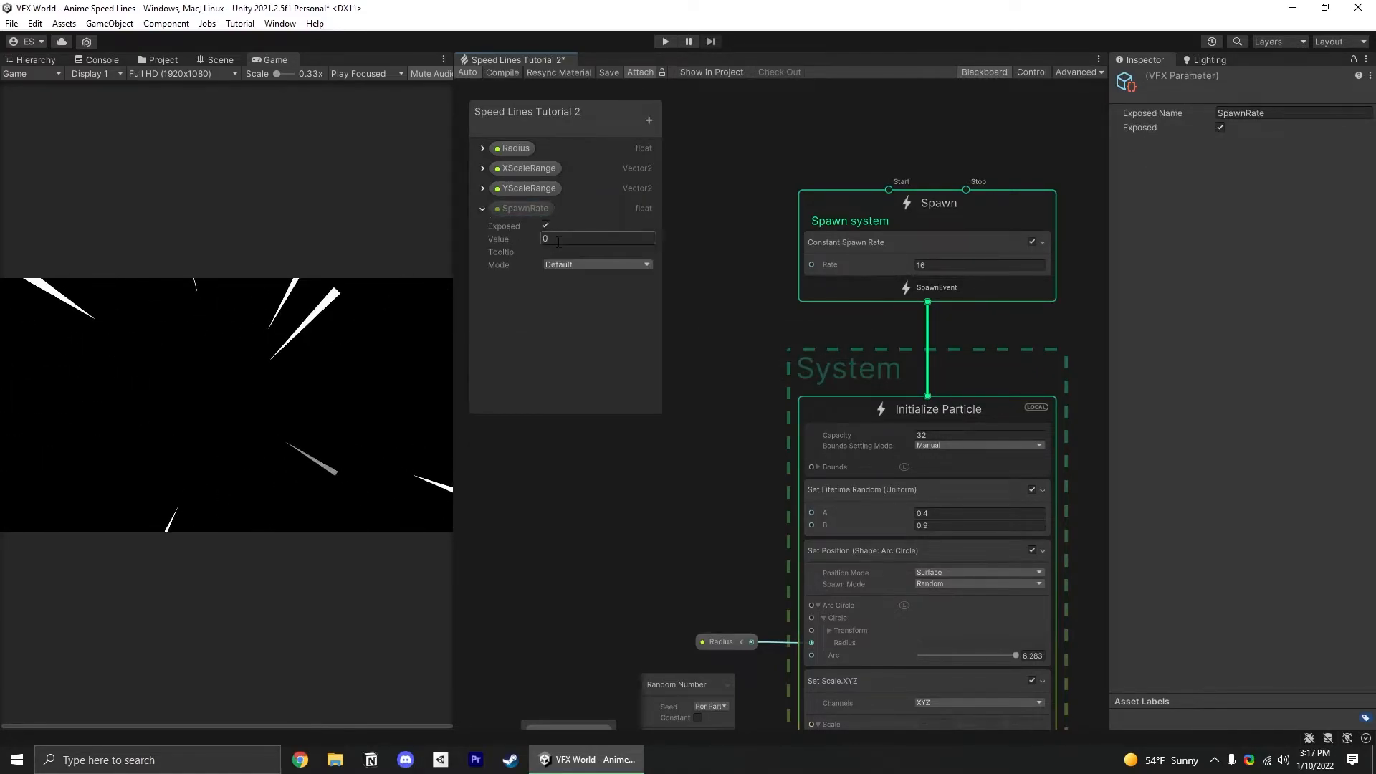
type("96")
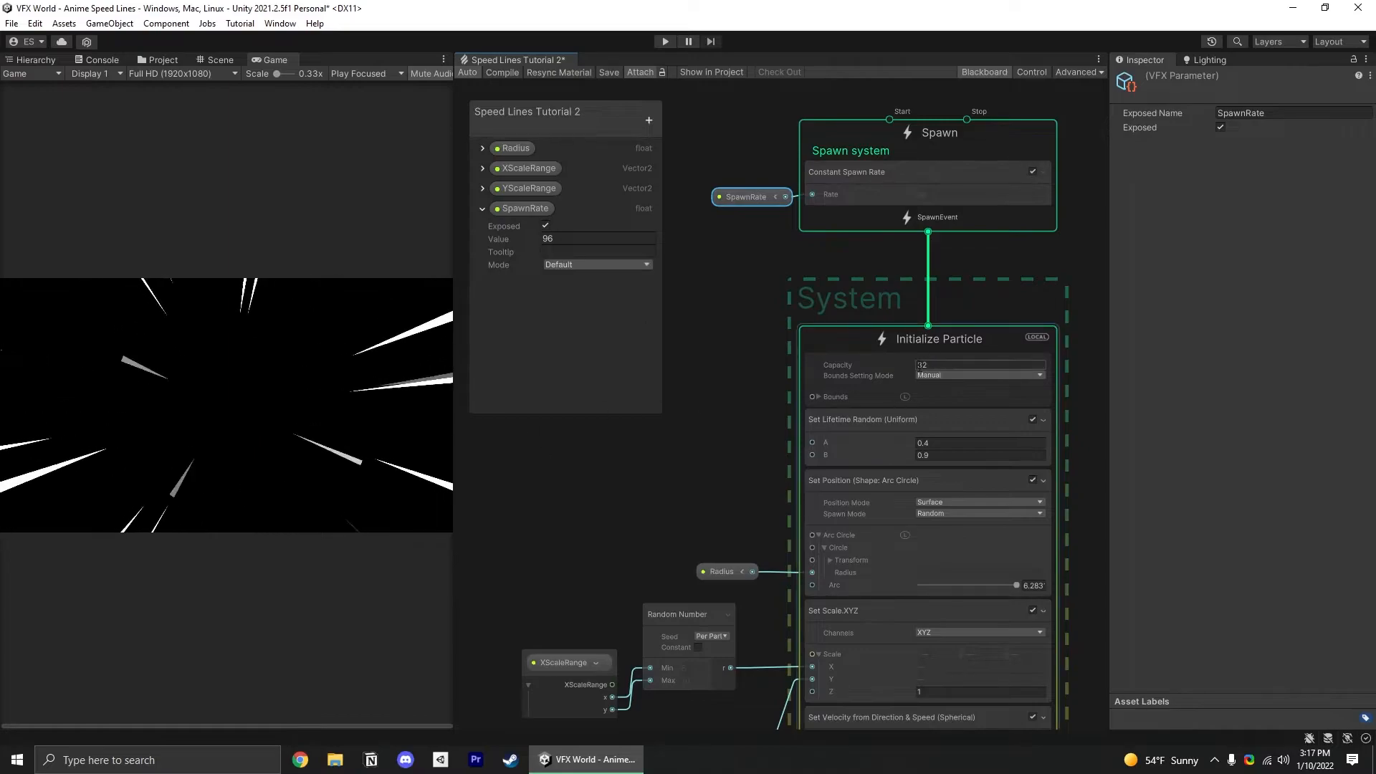
Raise the particle capacity to 3200
left_click(938, 338)
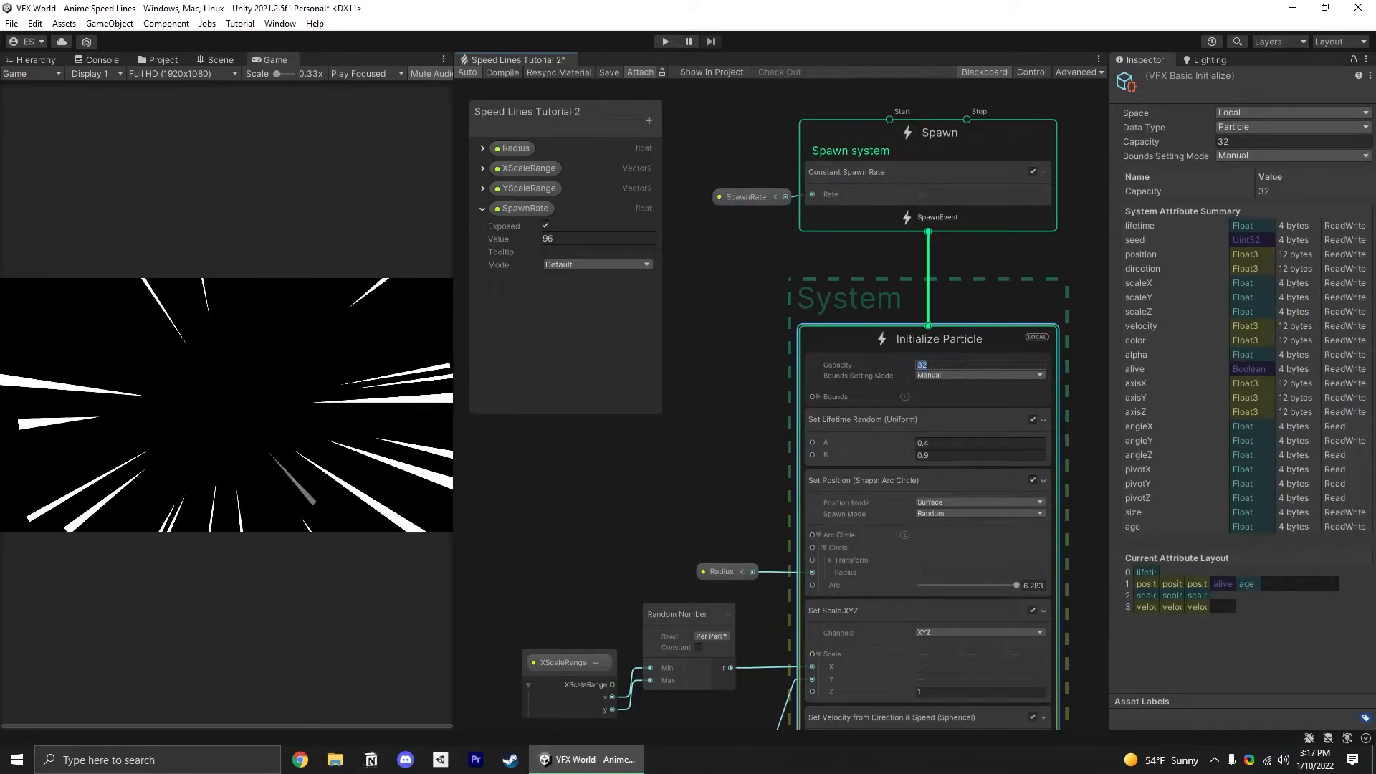
type("3200")
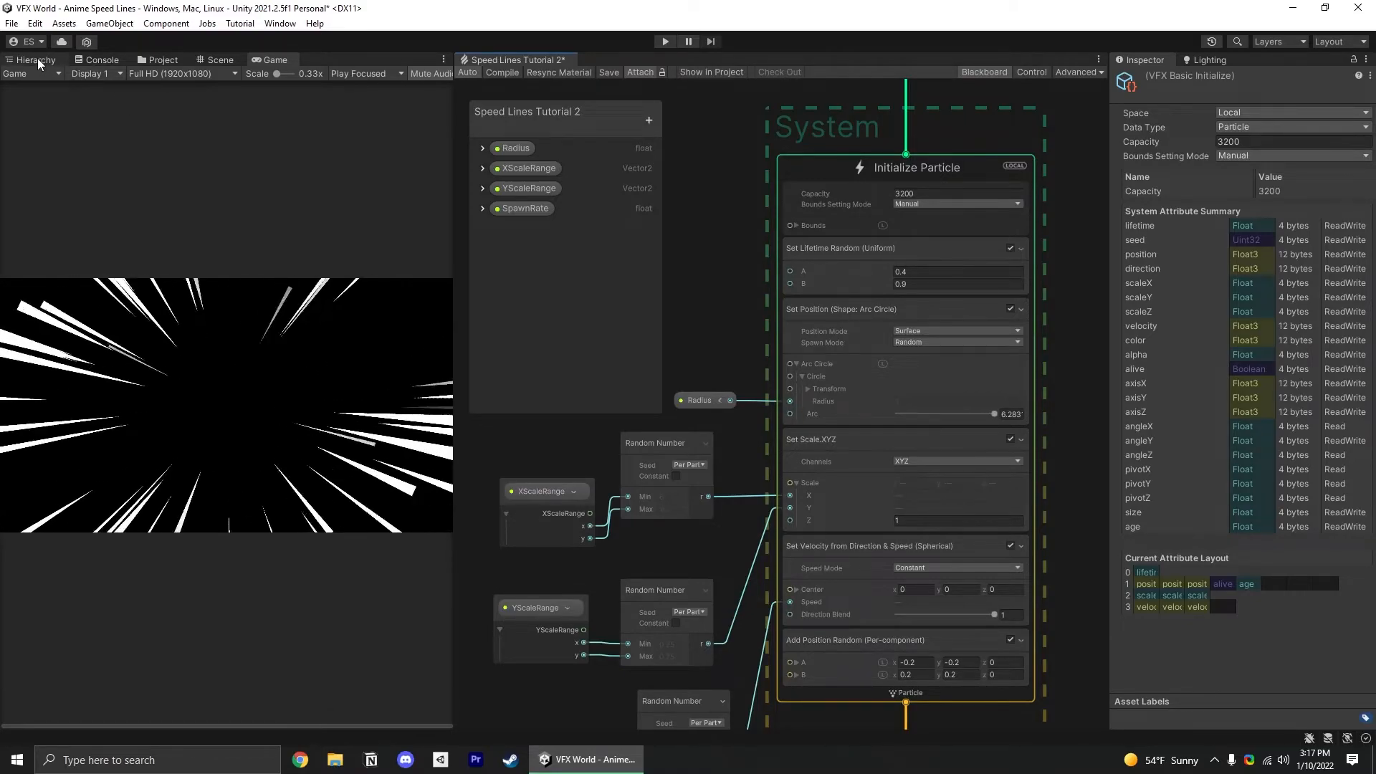
Select the scene's Visual Effect object and enable its Radius override at 1.6
left_click(90, 120)
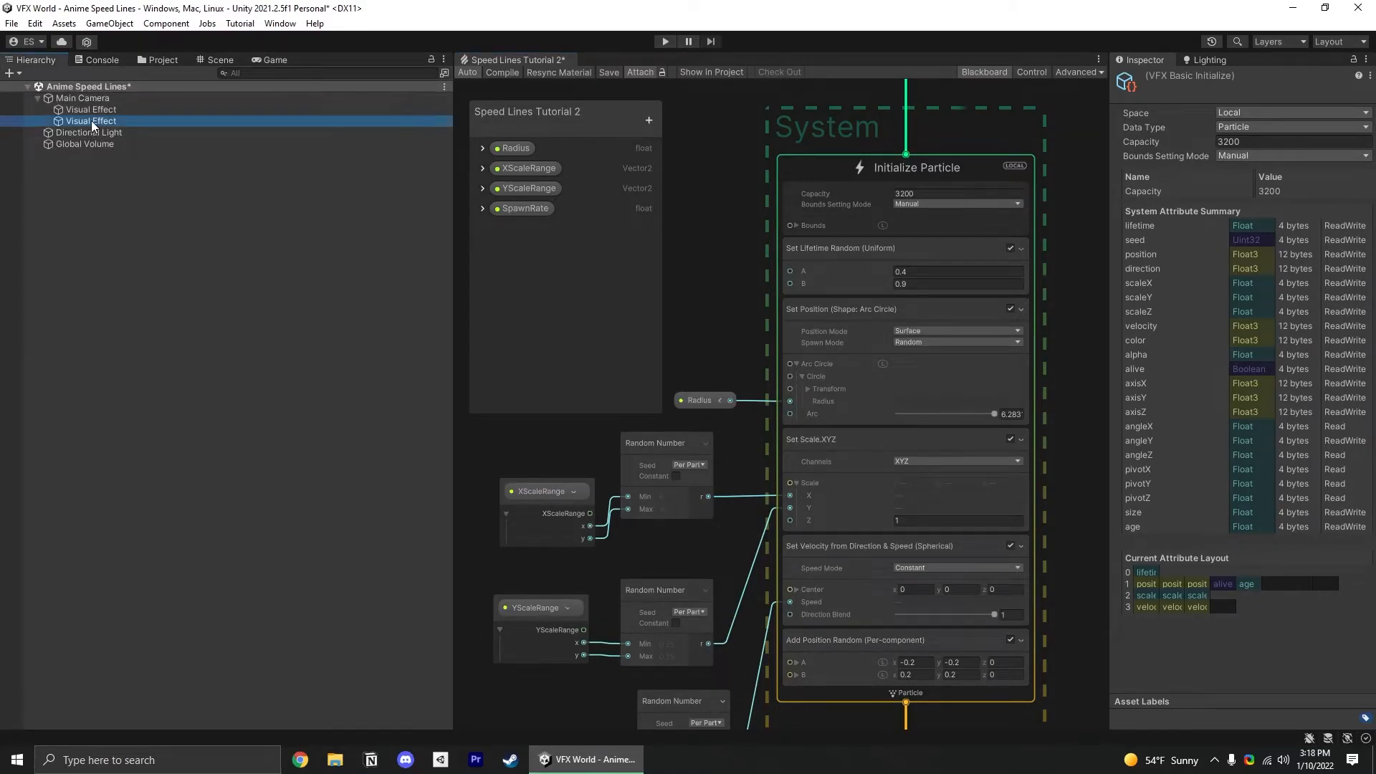
left_click(90, 121)
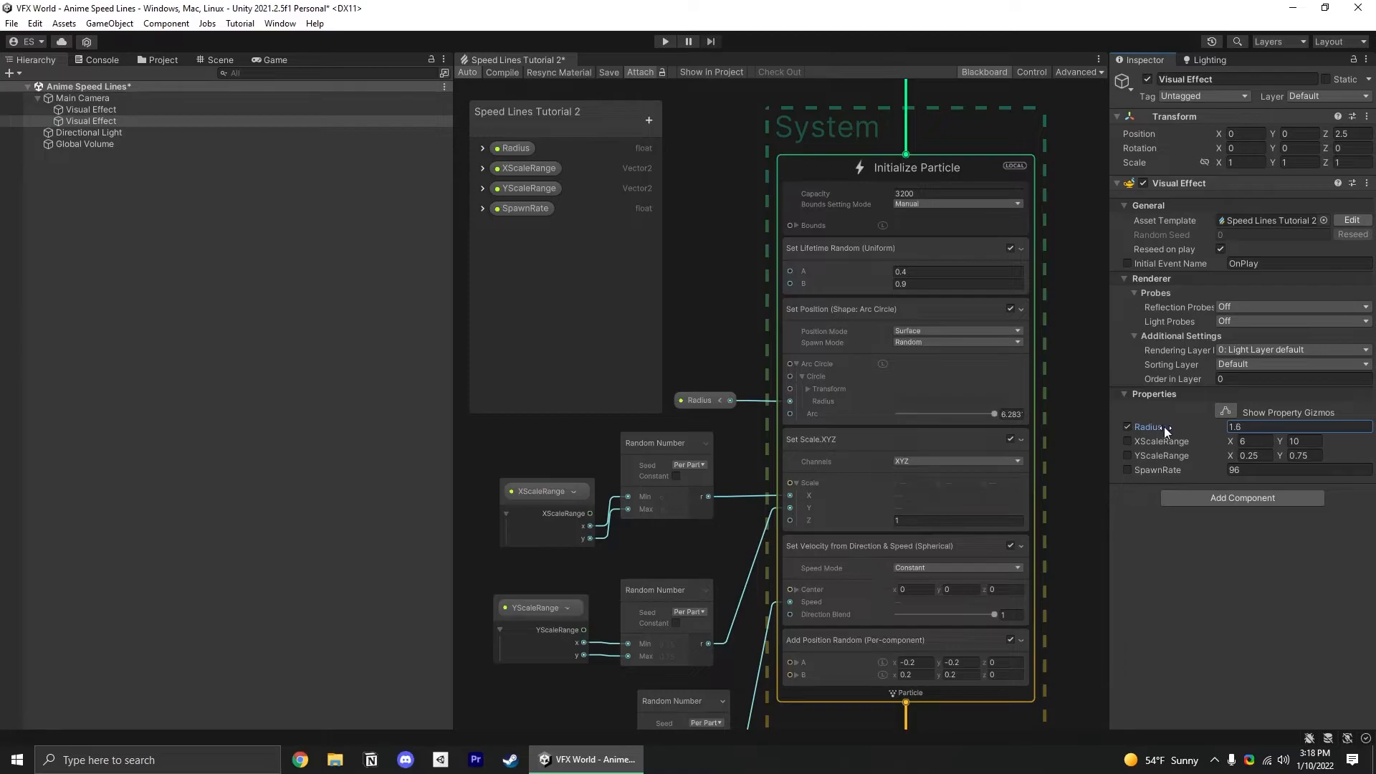
left_click(275, 60)
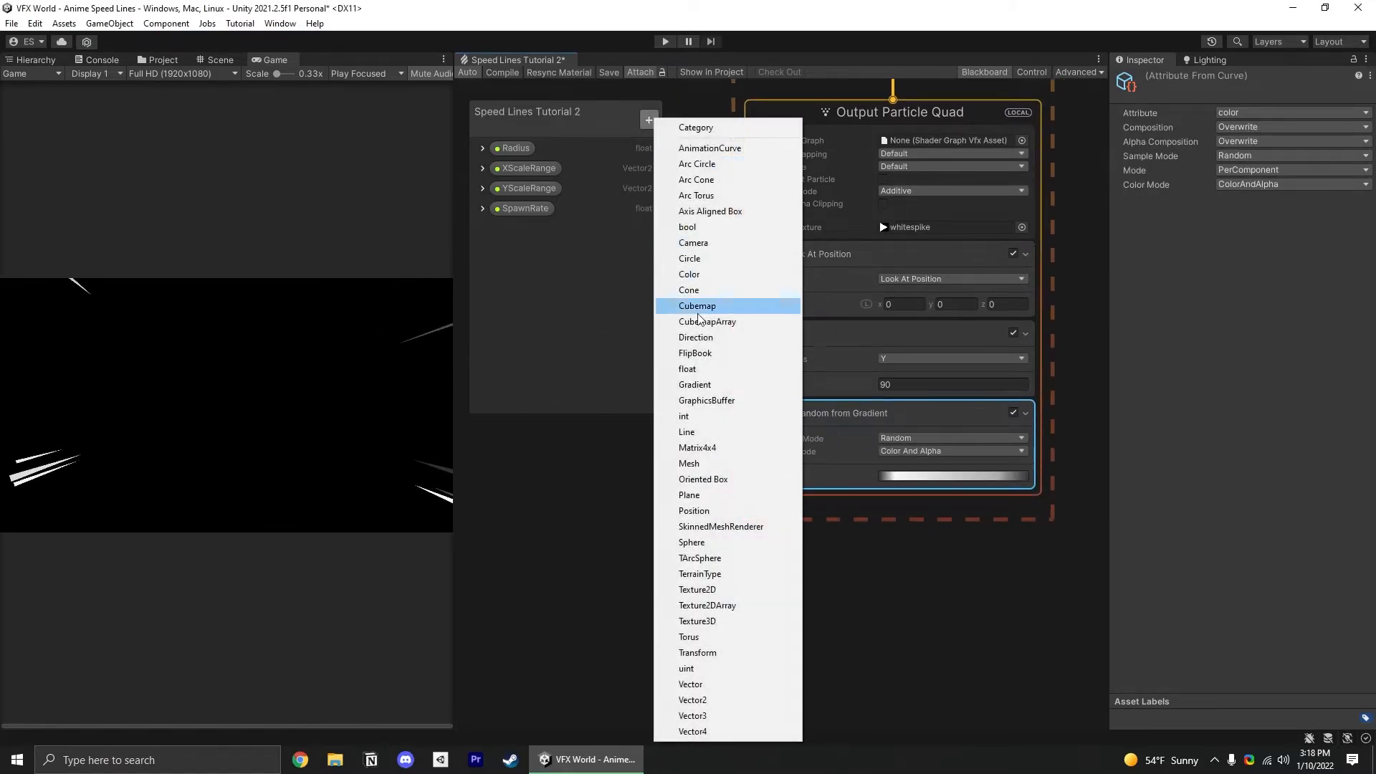
Add an exposed ColorGradient property feeding the Set Color Random from Gradient block
left_click(694, 385)
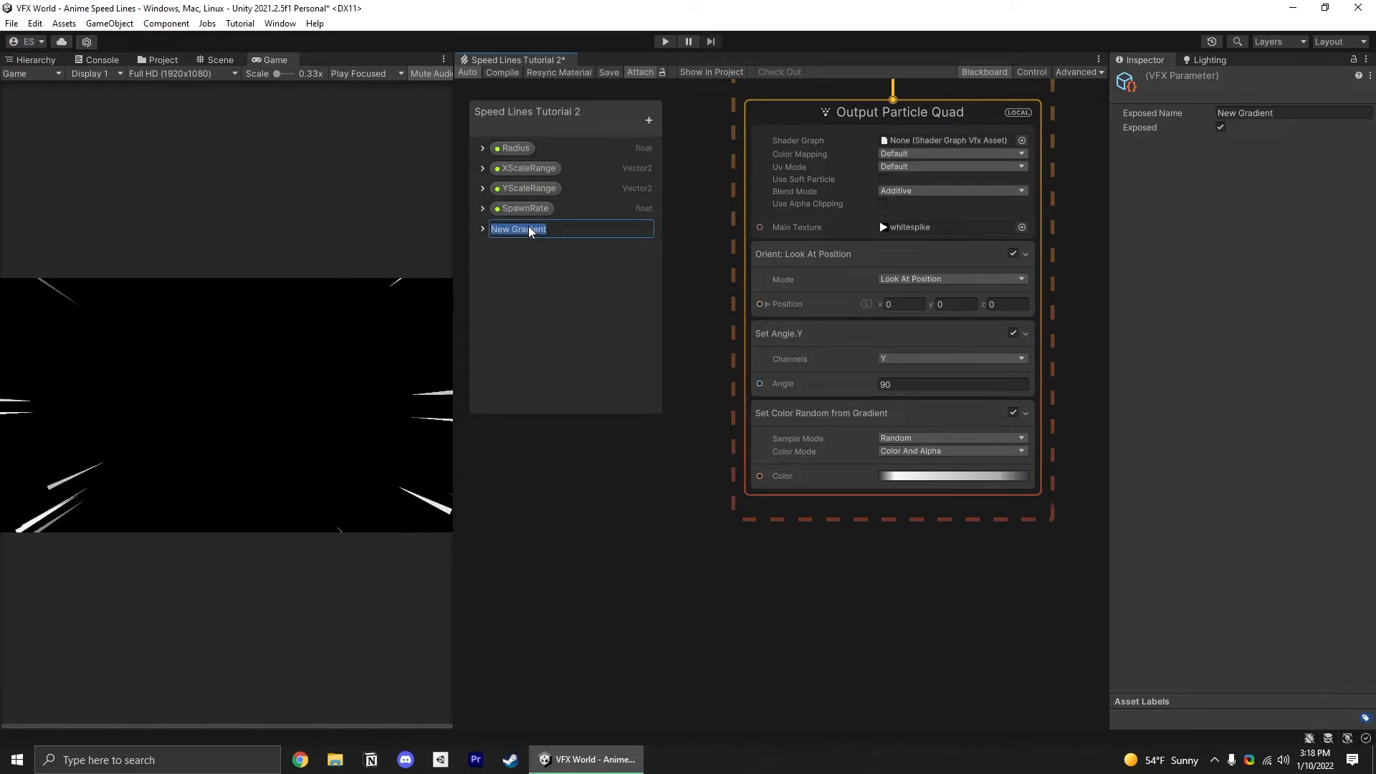
type("ColorG")
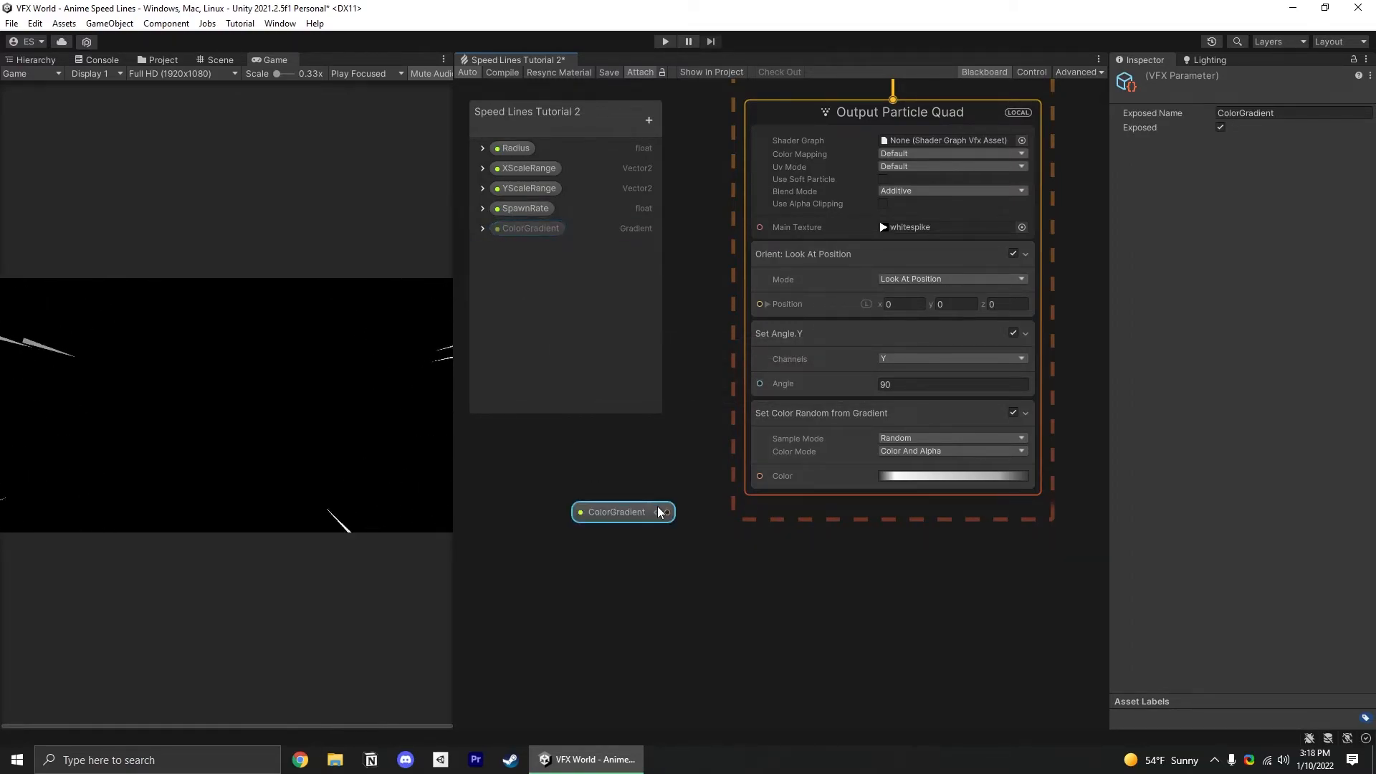
left_click(952, 450)
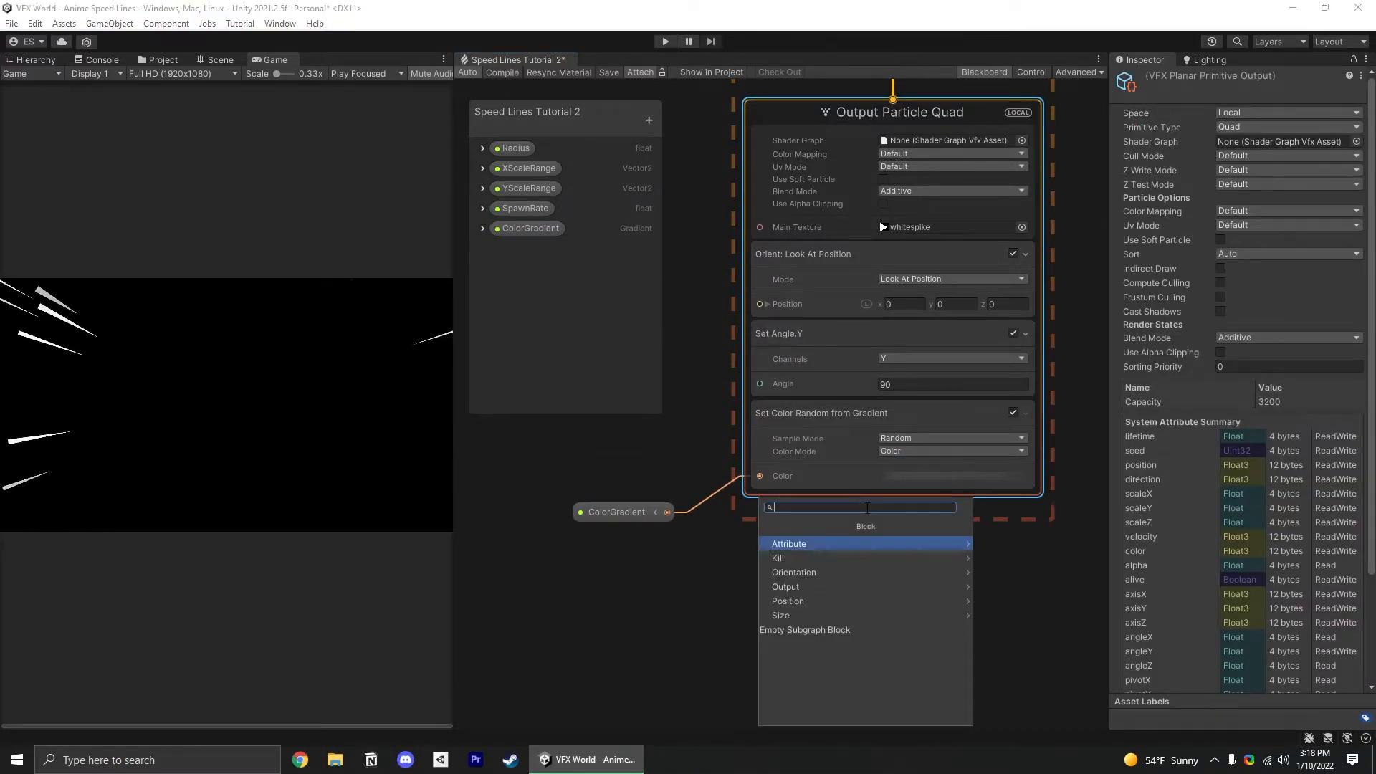
Add a Set Alpha block to the particle output
type("set alpha")
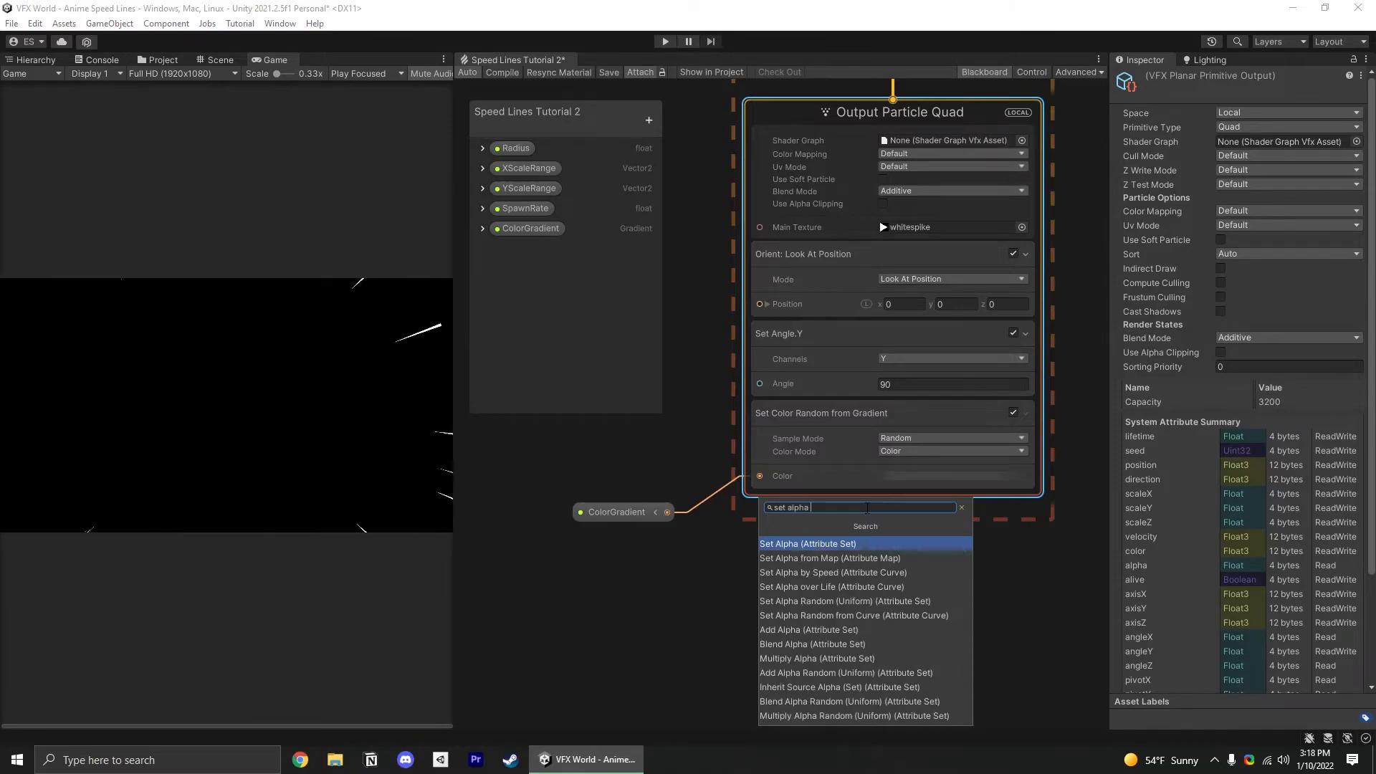
left_click(845, 601)
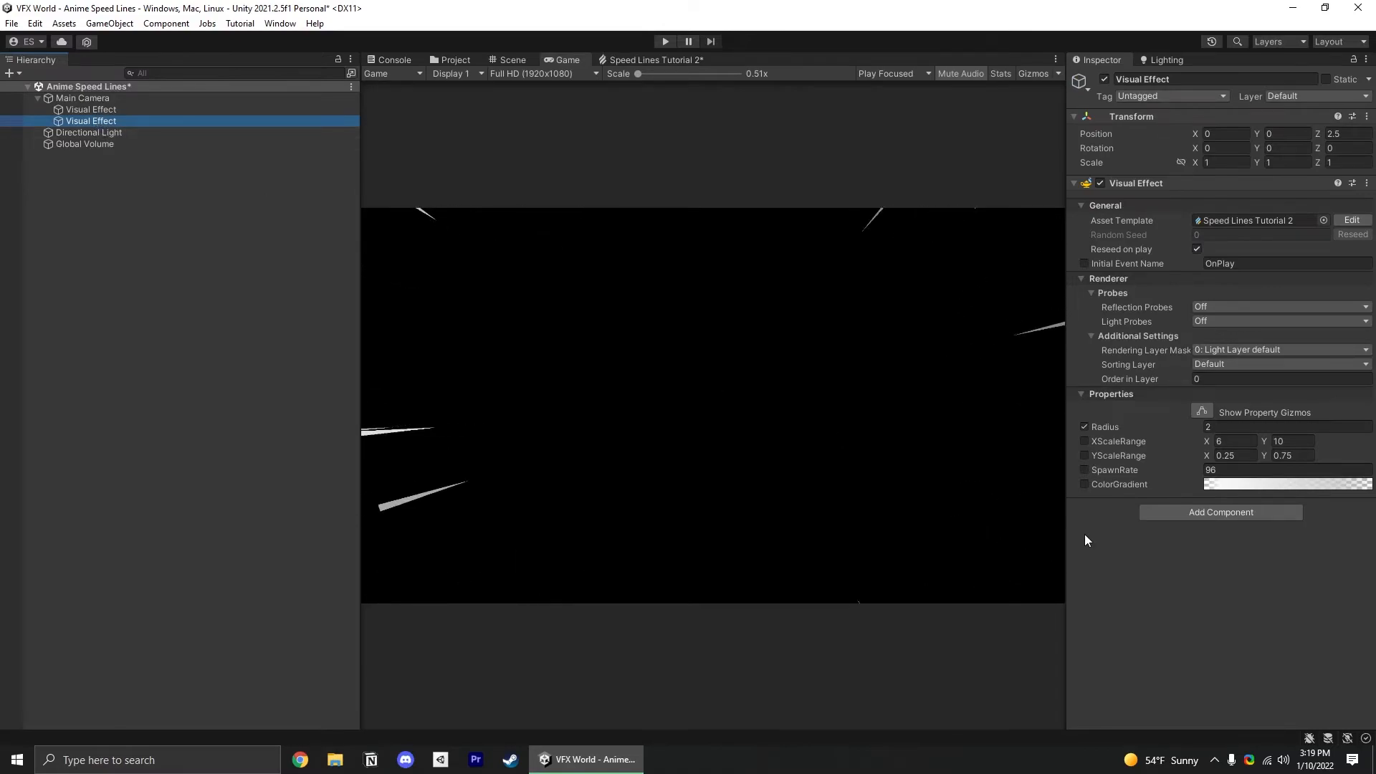
Give ColorGradient the magenta-to-cyan HDR preset
left_click(1286, 484)
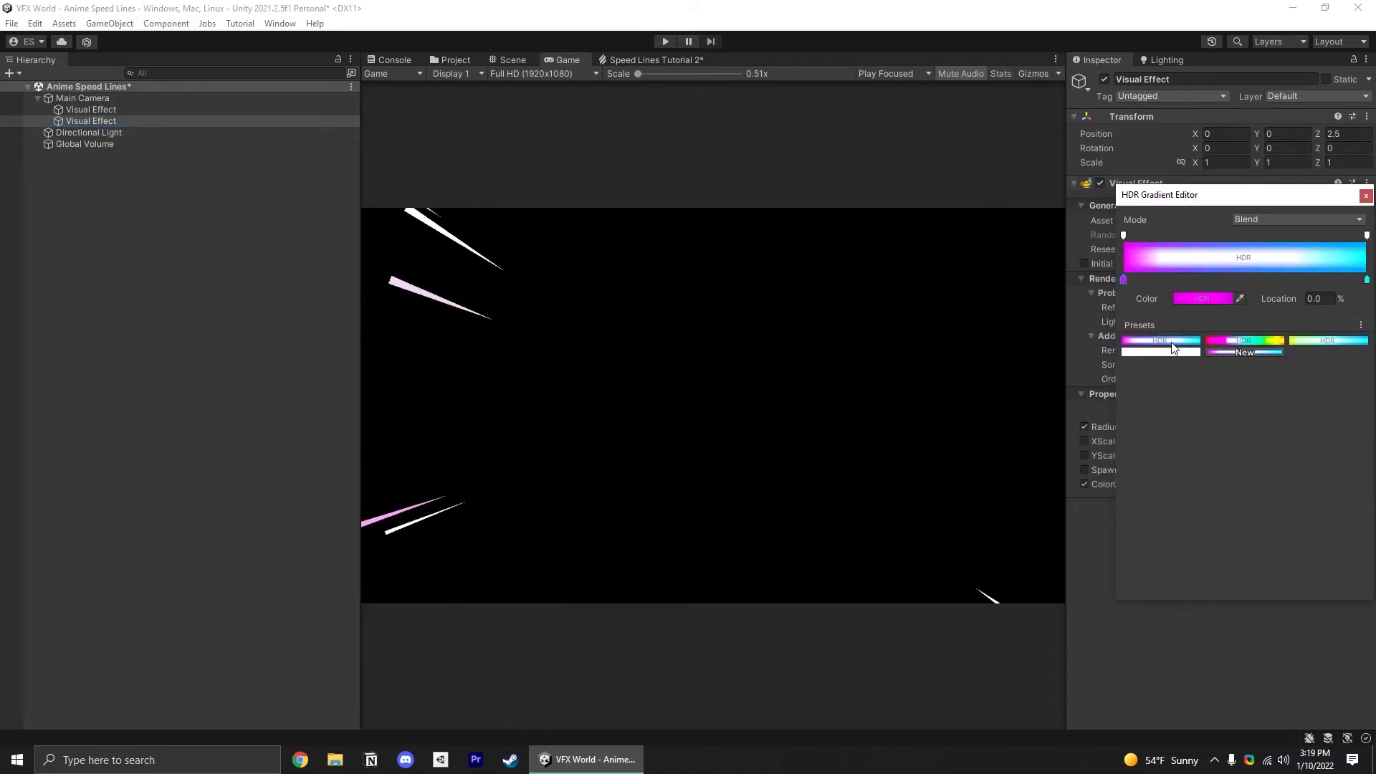
left_click(1367, 195)
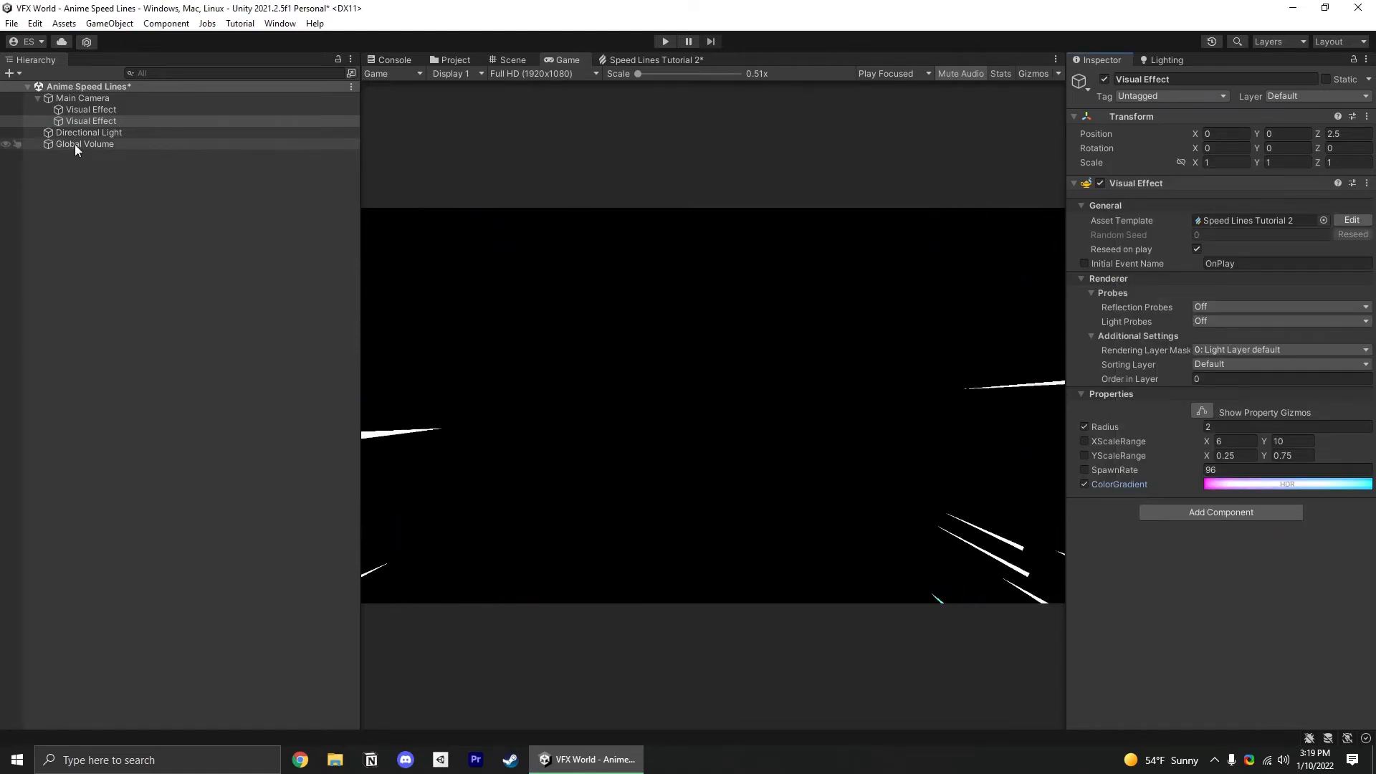
Review Global Volume and Main Camera, then stretch XScaleRange to 0.75–45.57 on the Visual Effect
left_click(85, 144)
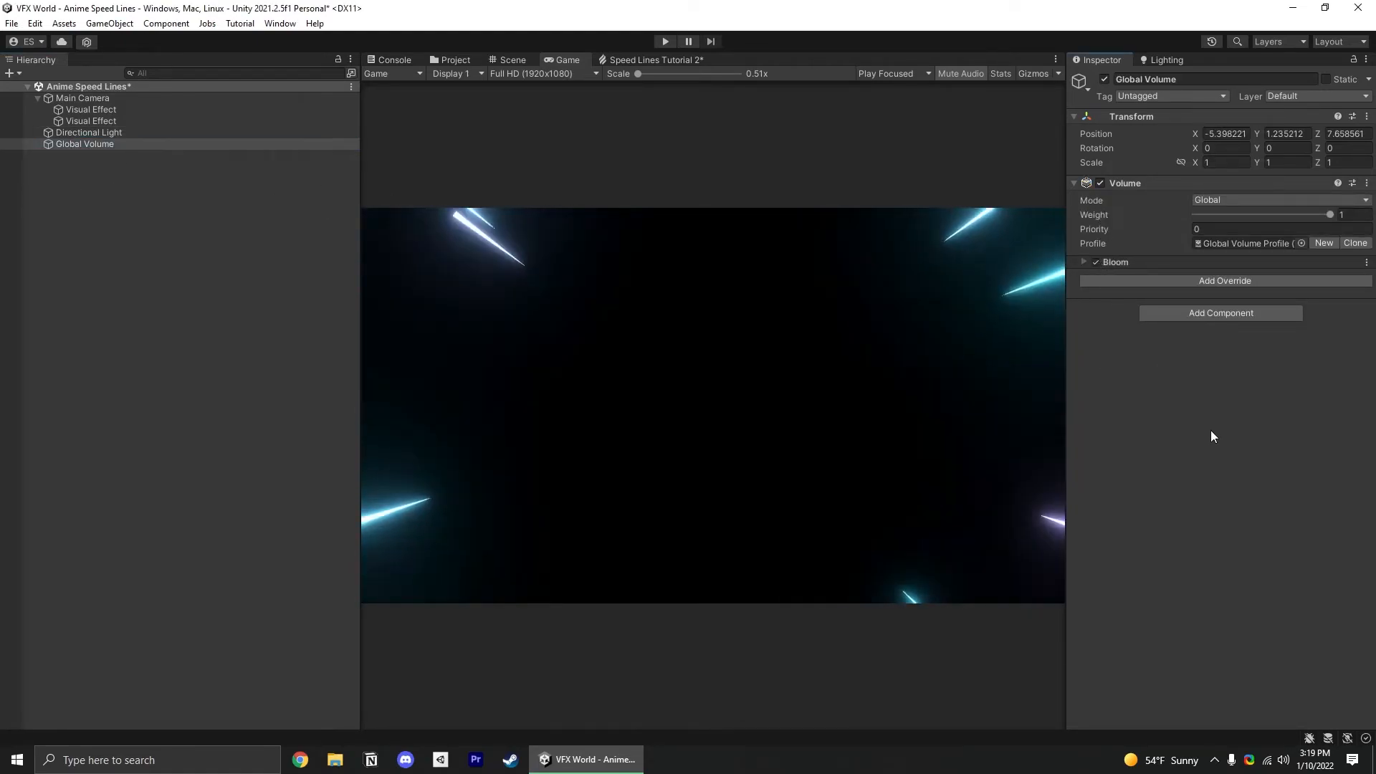
left_click(83, 98)
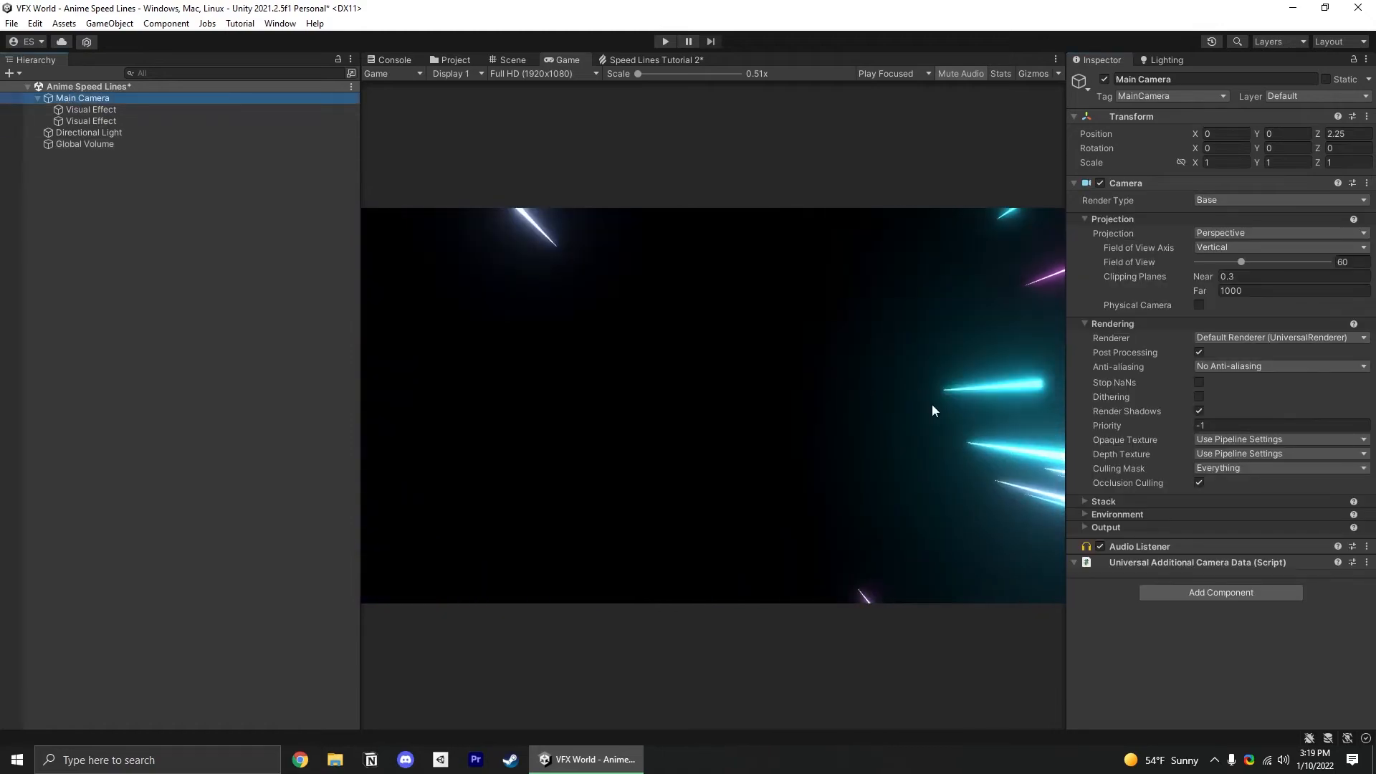
left_click(91, 121)
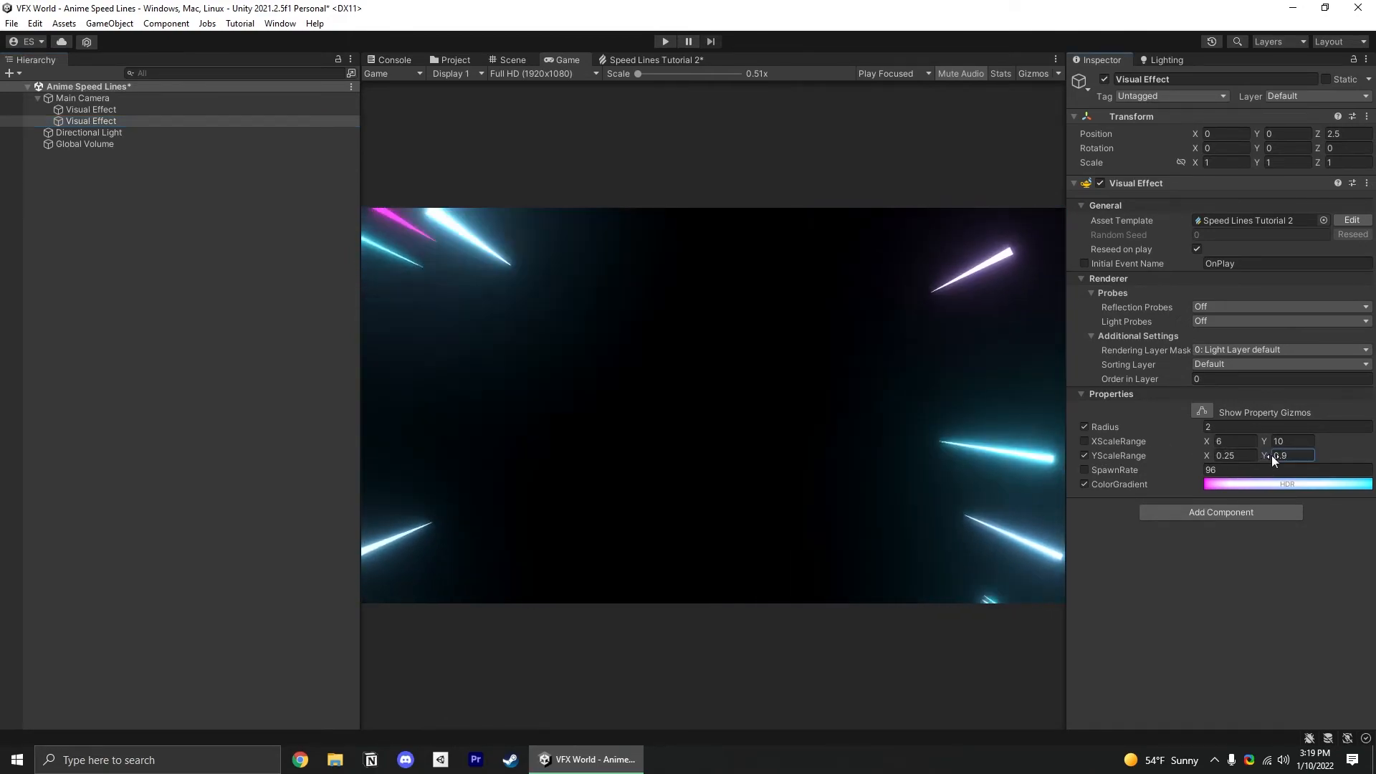
type("0.75")
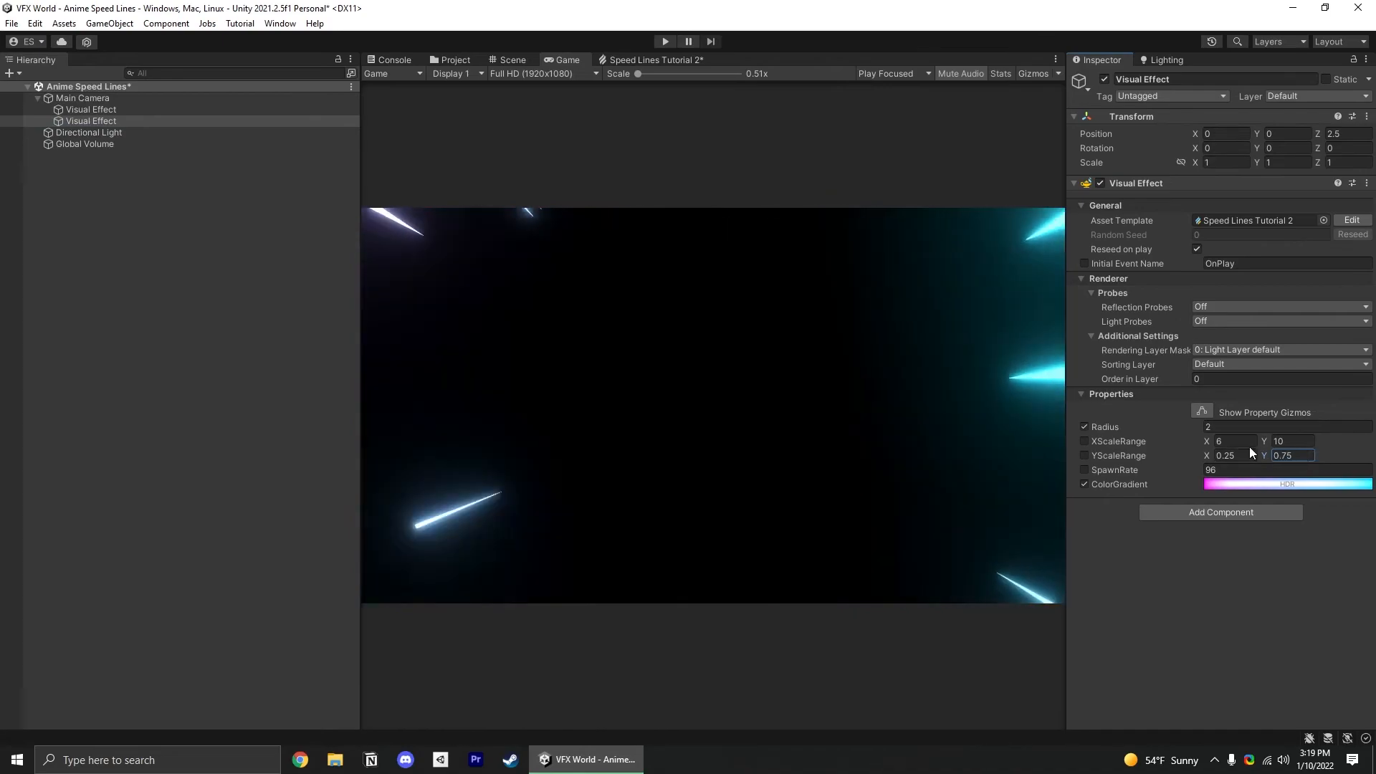
type("45.57")
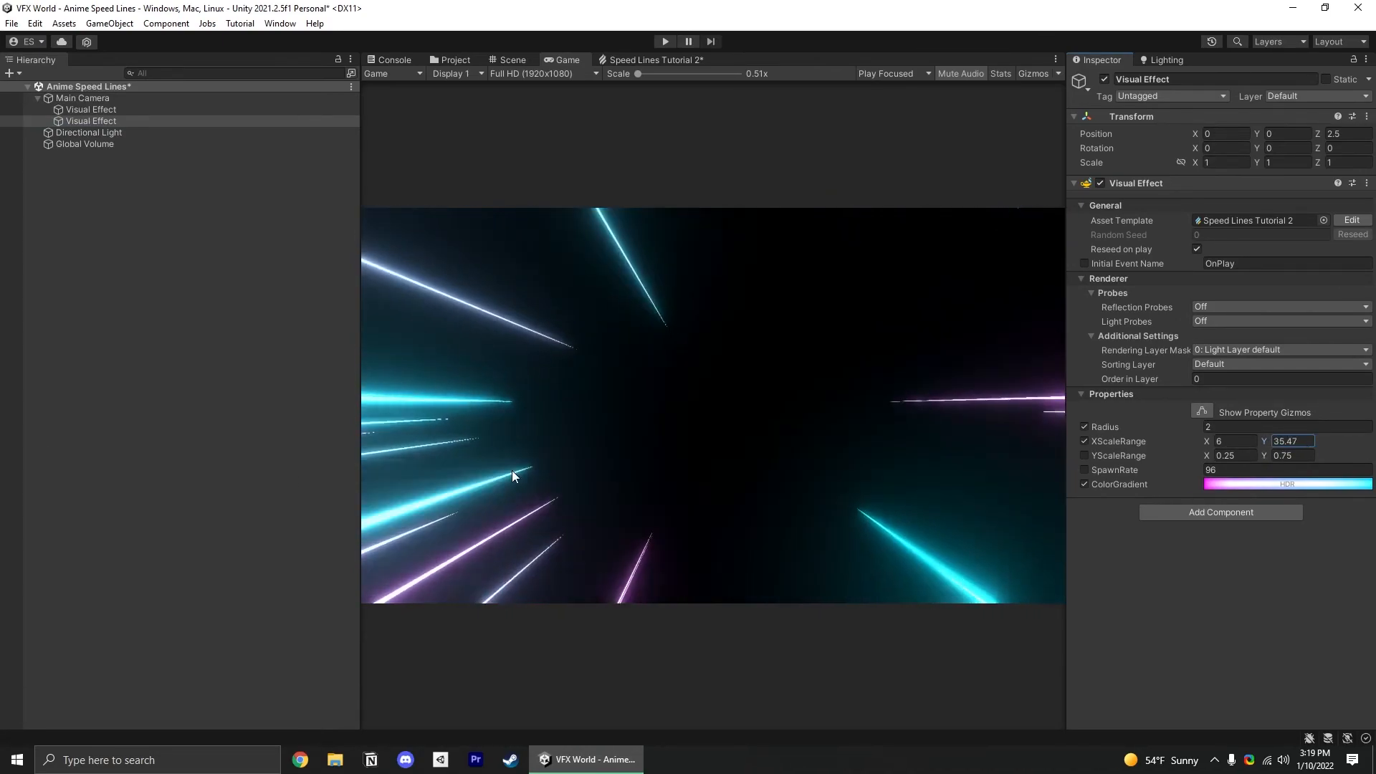
Switch the ColorGradient to the plain white preset
left_click(1288, 483)
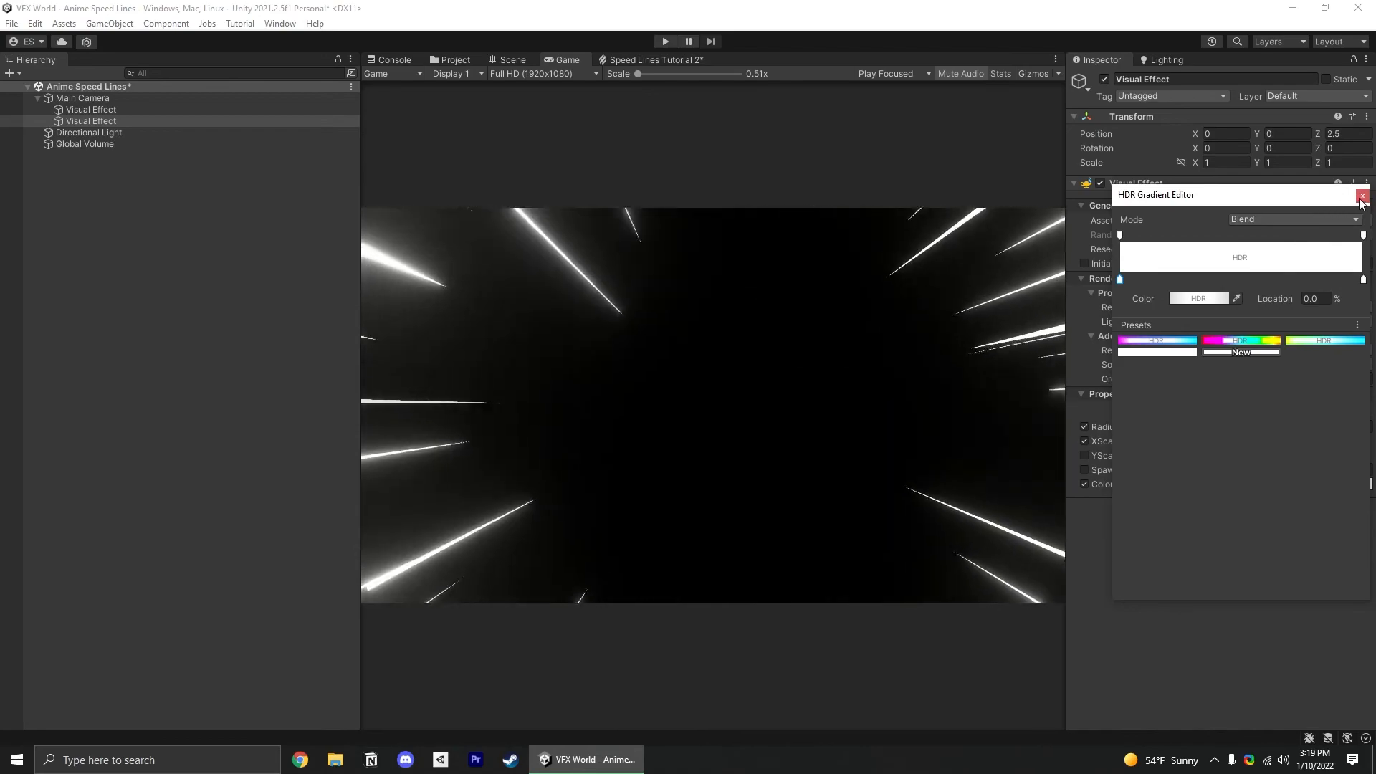
left_click(1362, 195)
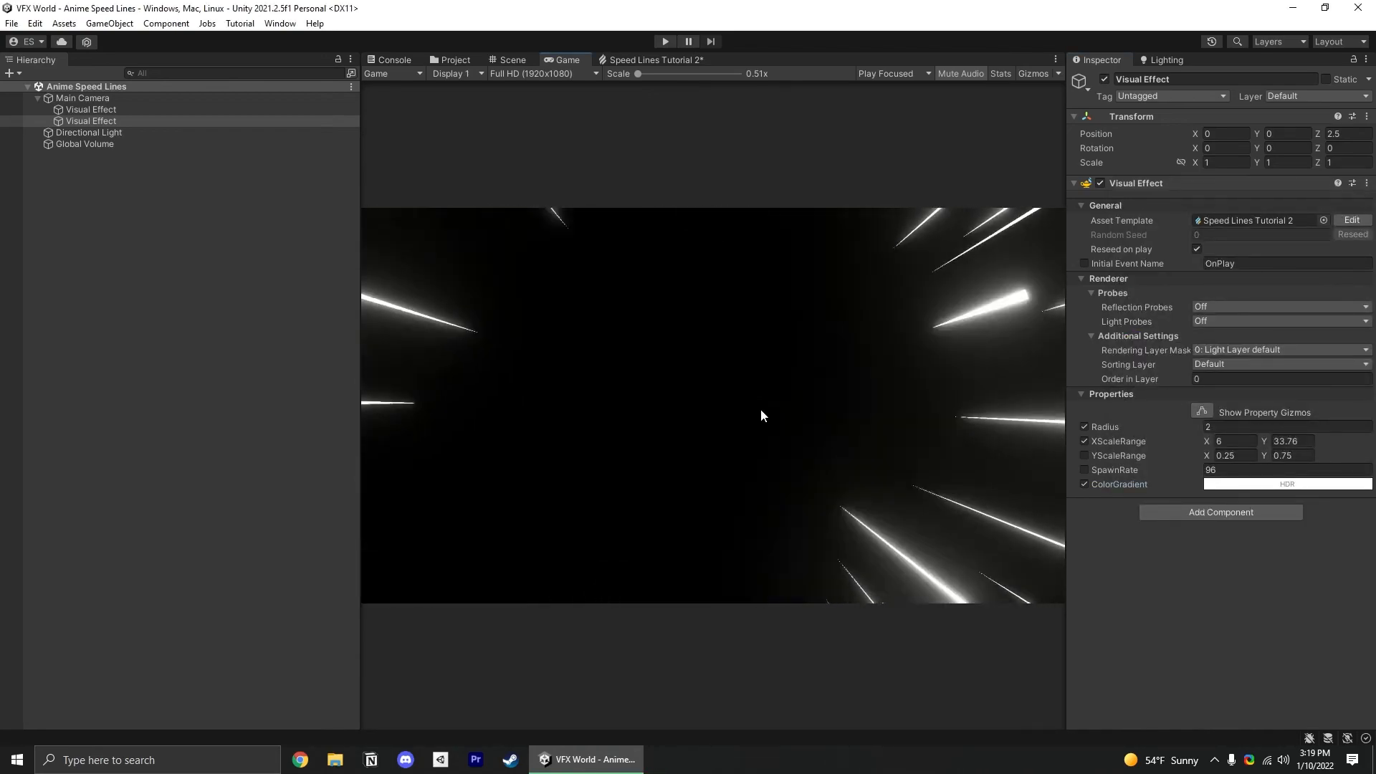